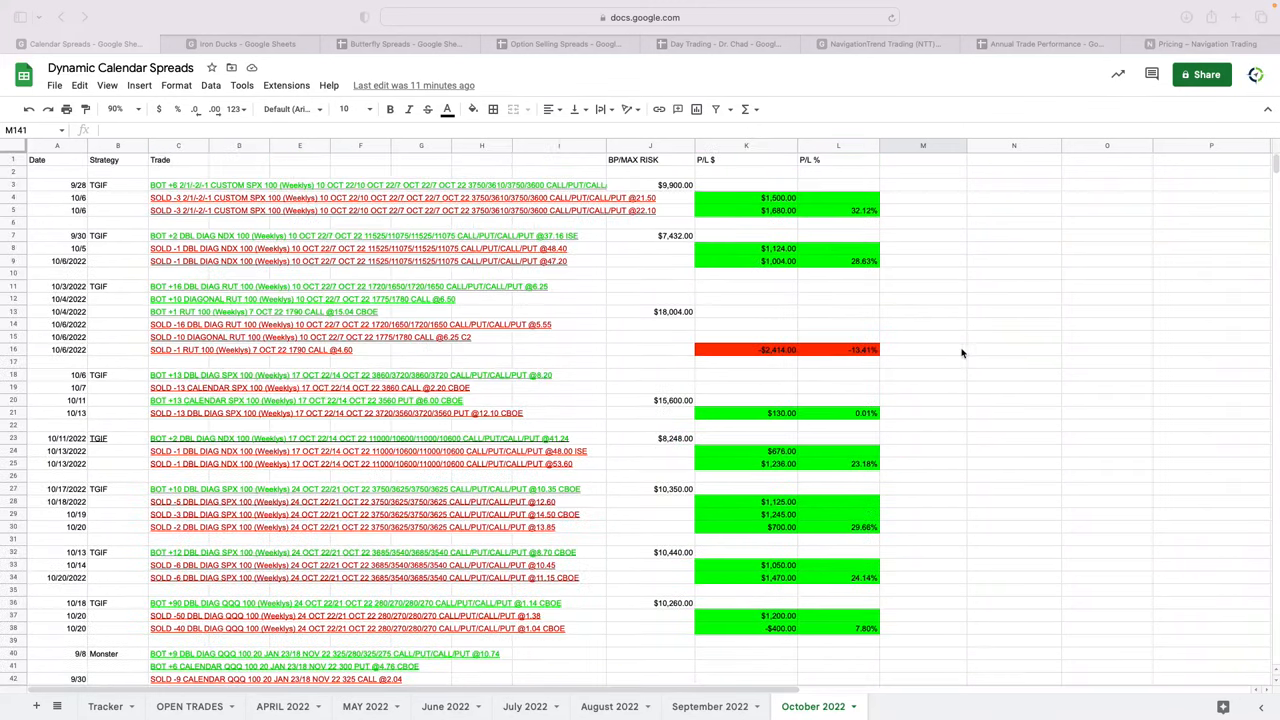
{"action": "mouse_move", "coordinate": [967, 351]}
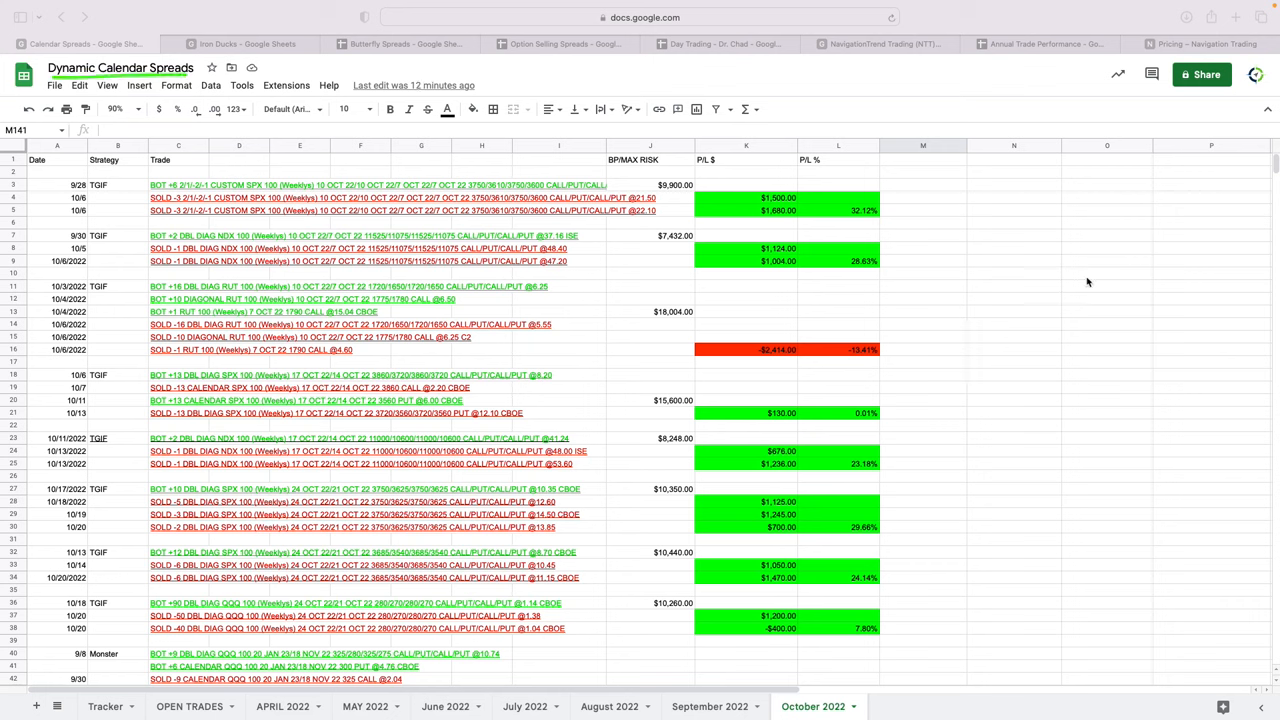
Scroll the October 2022 calendar spreads log down to its $14,904 summary table
{"action": "scroll", "scroll_direction": "down", "scroll_amount": 3}
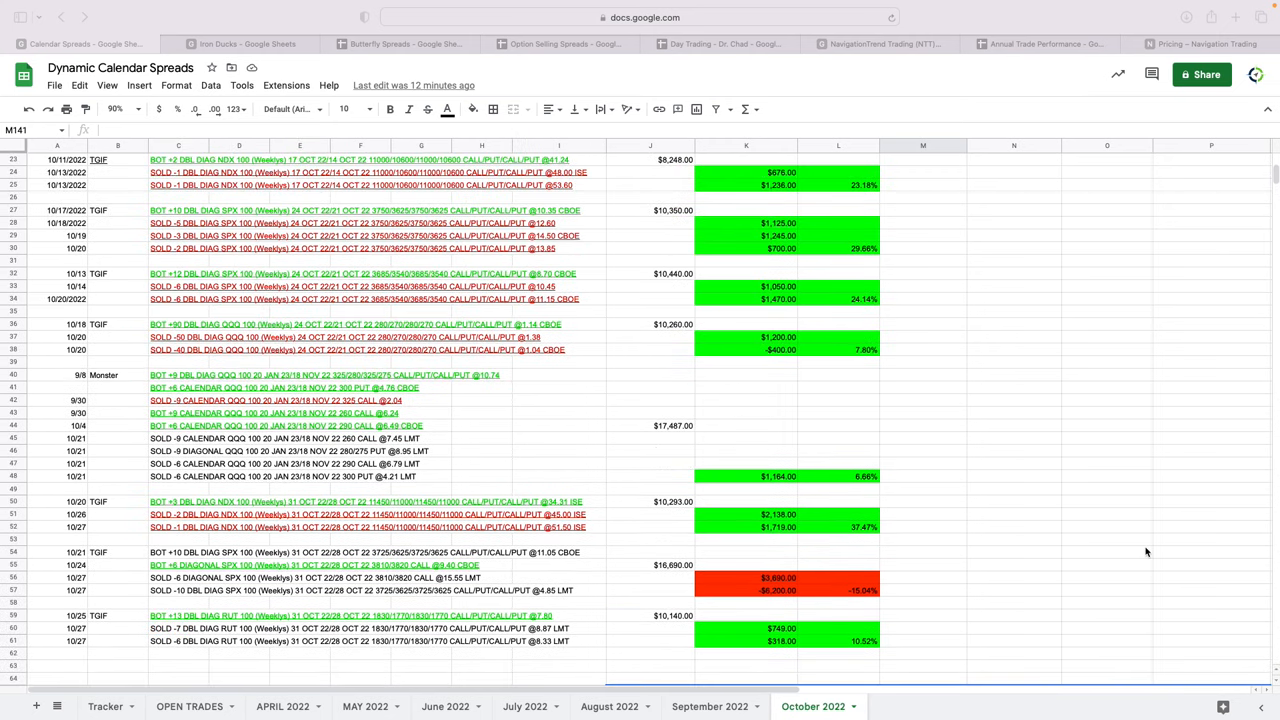
{"action": "mouse_move", "coordinate": [1130, 547]}
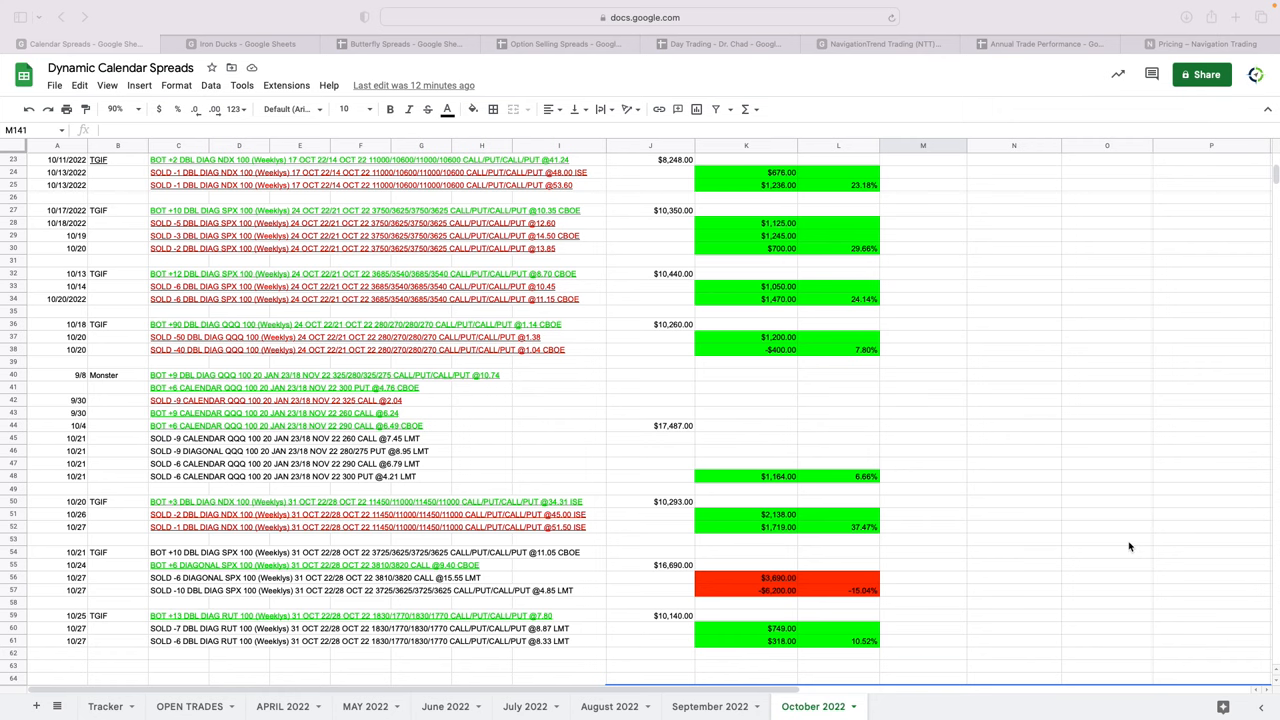
{"action": "mouse_move", "coordinate": [1050, 544]}
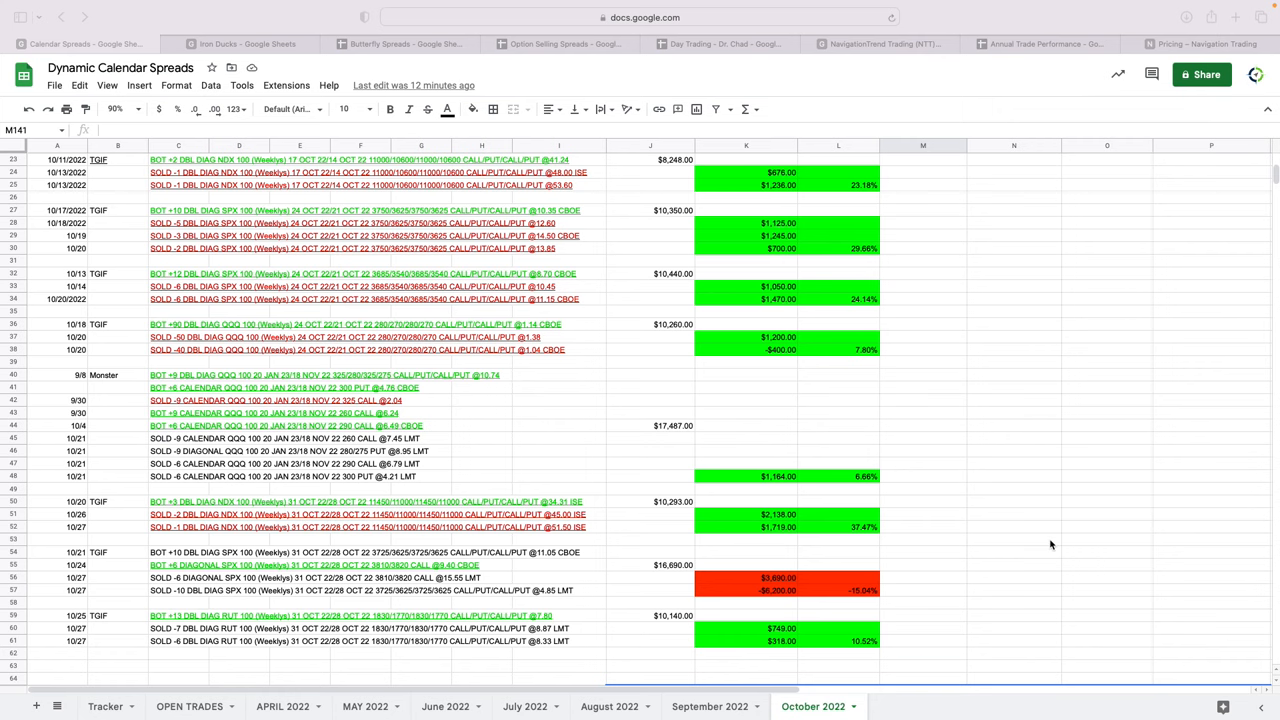
{"action": "scroll", "scroll_direction": "down", "scroll_amount": 3}
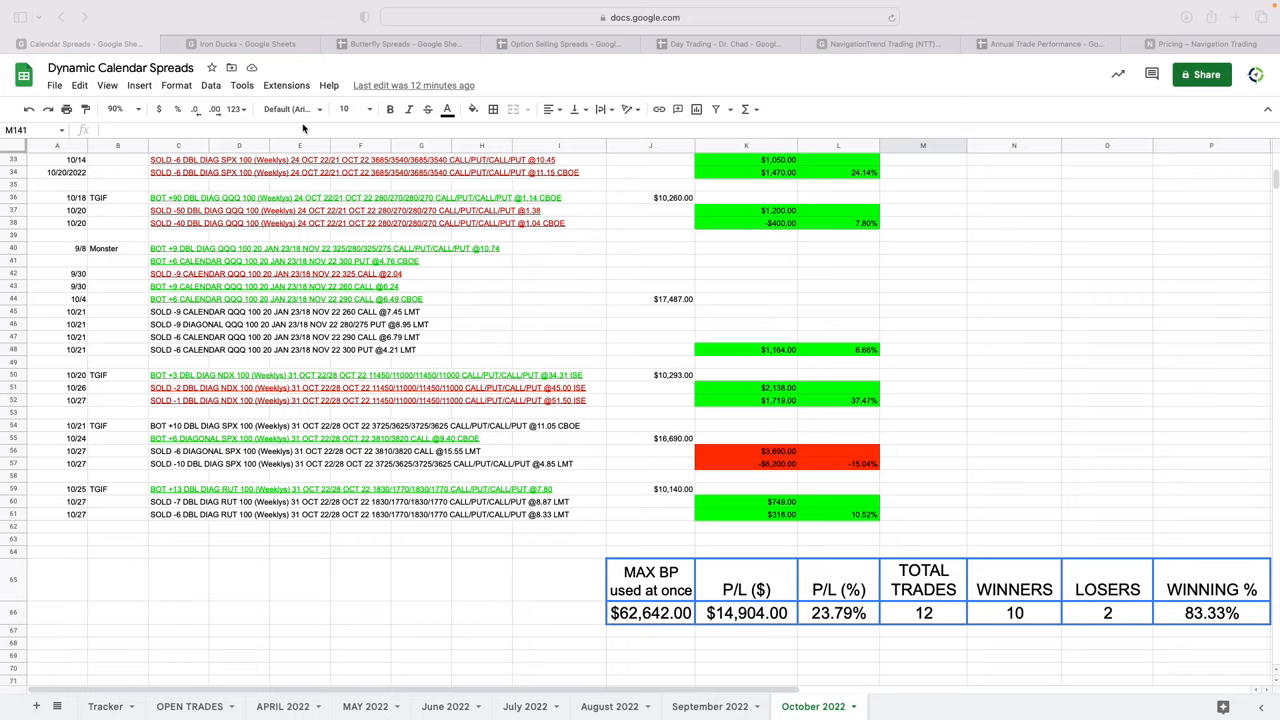
Switch to the Iron Ducks spreadsheet's October 2022 sheet
{"action": "left_click", "coordinate": [245, 43]}
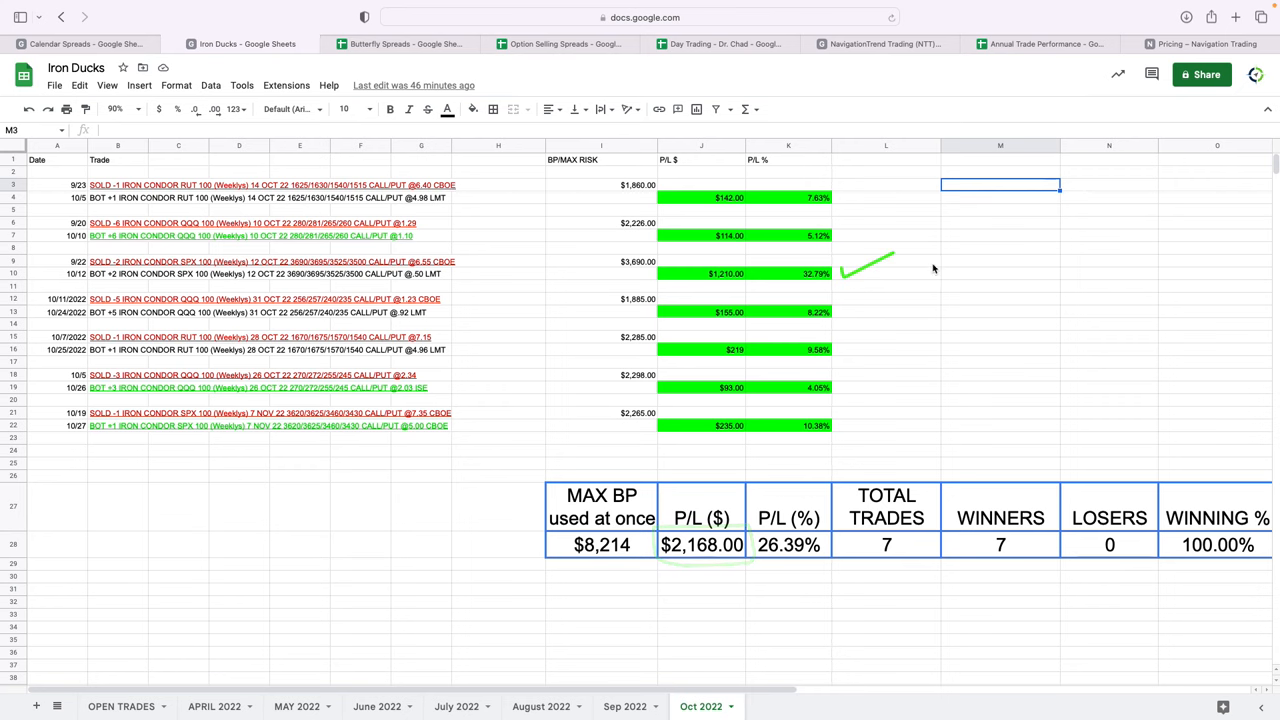
Switch to the Dynamic Butterfly Spreads spreadsheet's October 2022 sheet
{"action": "left_click", "coordinate": [400, 43]}
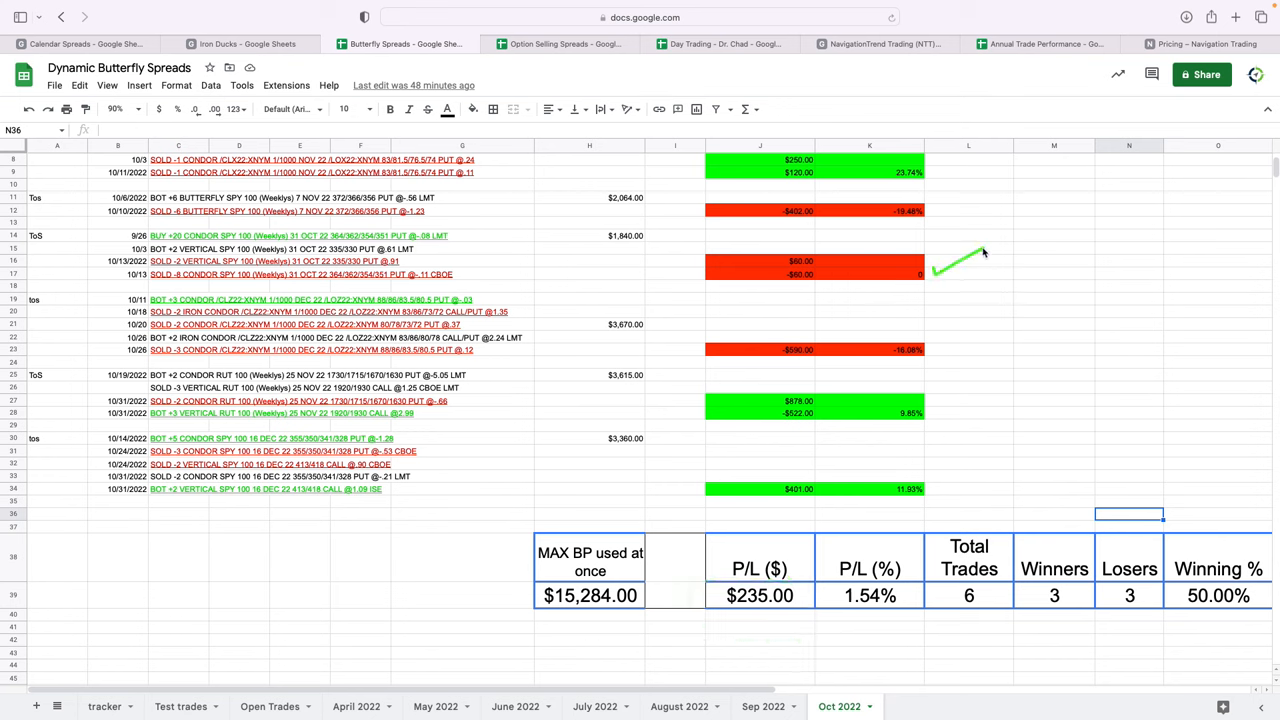
{"action": "mouse_move", "coordinate": [1003, 292]}
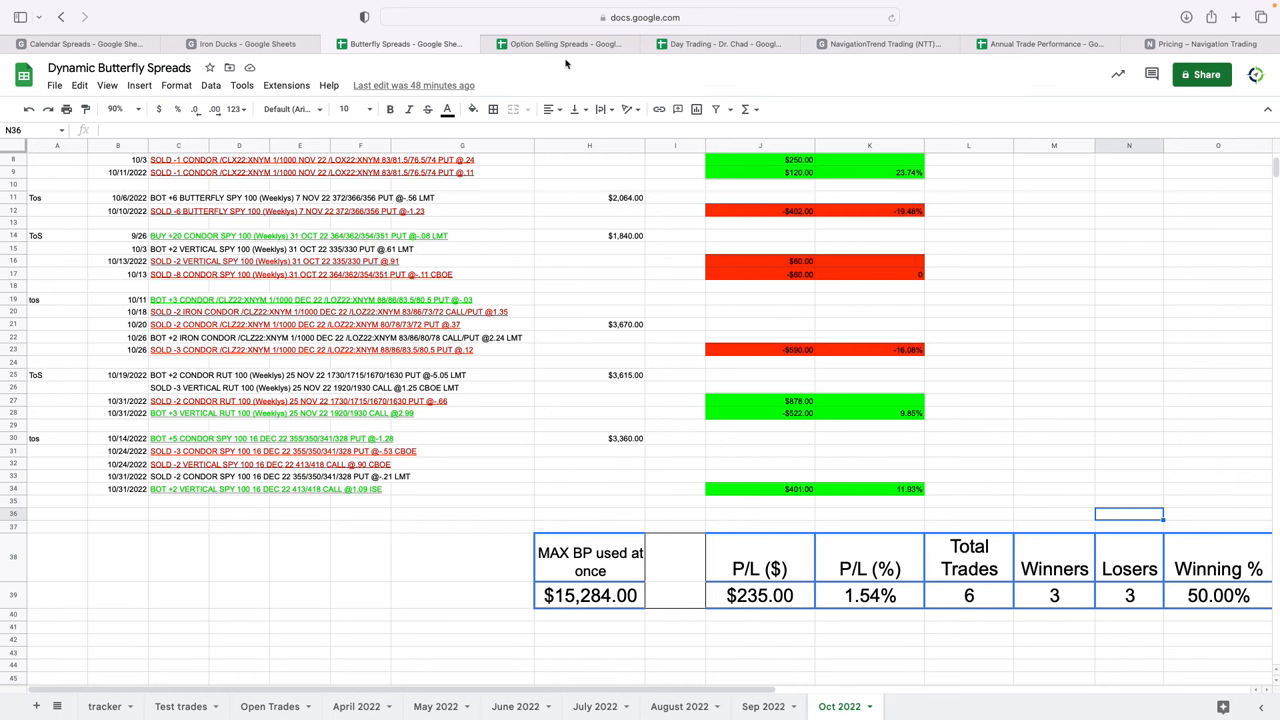
View the Option Selling Spreads October summary: $2,035.50 over 10 trades
{"action": "left_click", "coordinate": [565, 43]}
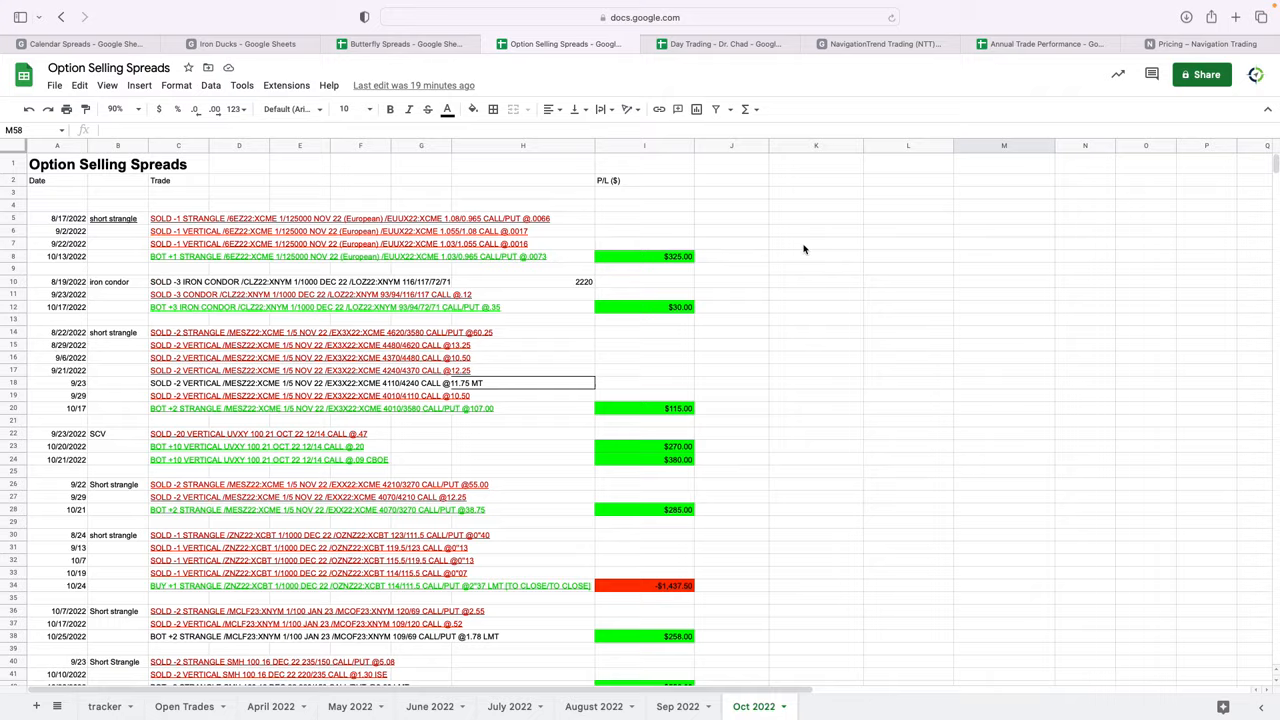
{"action": "scroll", "scroll_direction": "down", "scroll_amount": 3}
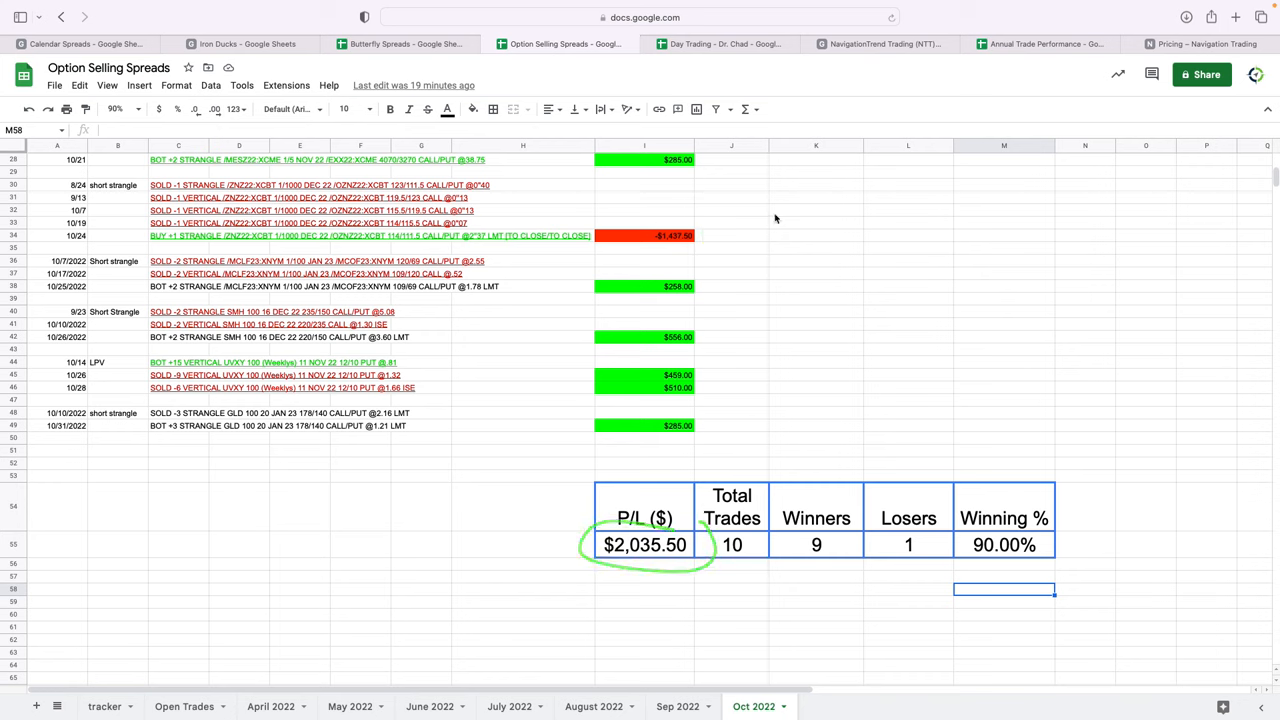
Switch to the Day Trading – Dr. Chad spreadsheet's October sheet
{"action": "left_click", "coordinate": [722, 43]}
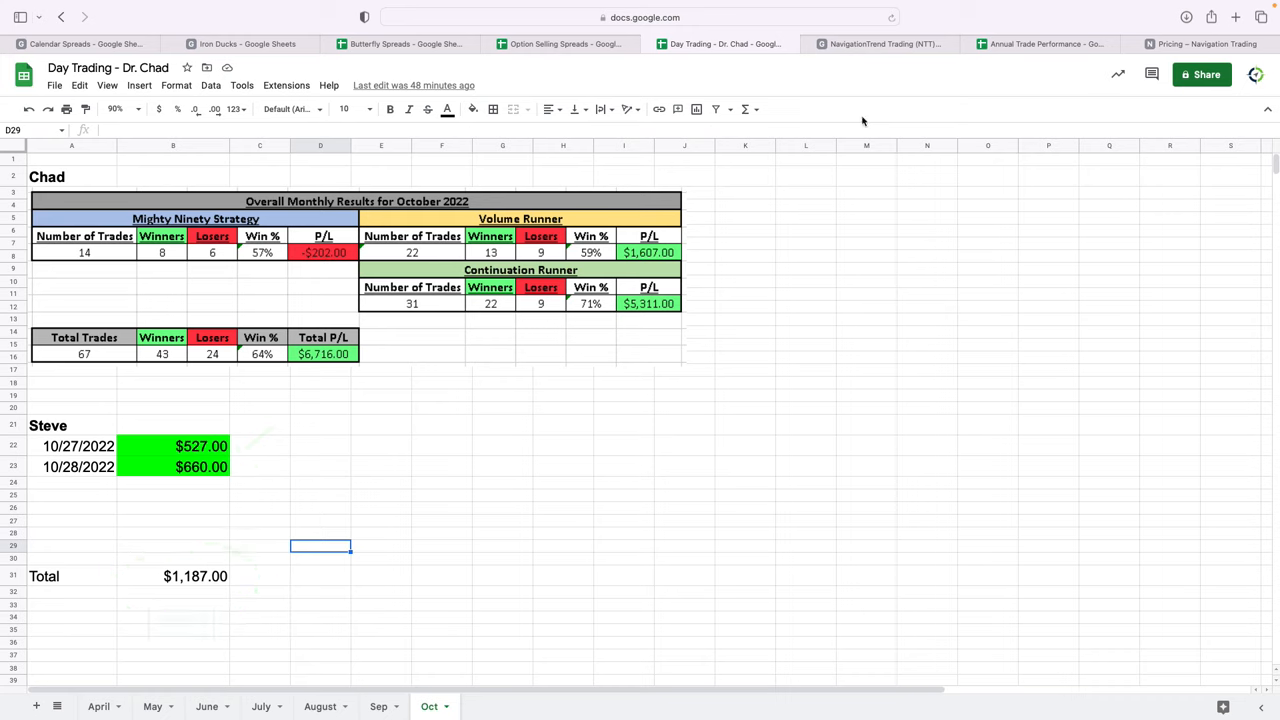
{"action": "mouse_move", "coordinate": [780, 303]}
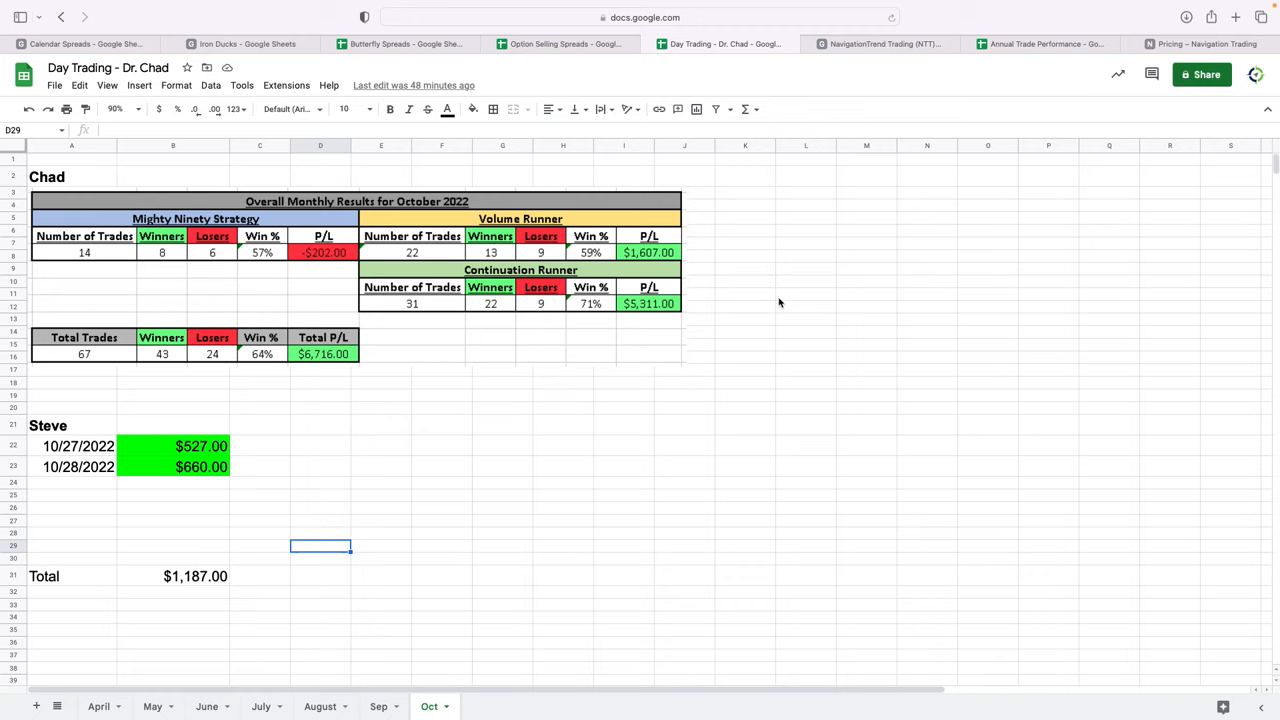
{"action": "mouse_move", "coordinate": [243, 463]}
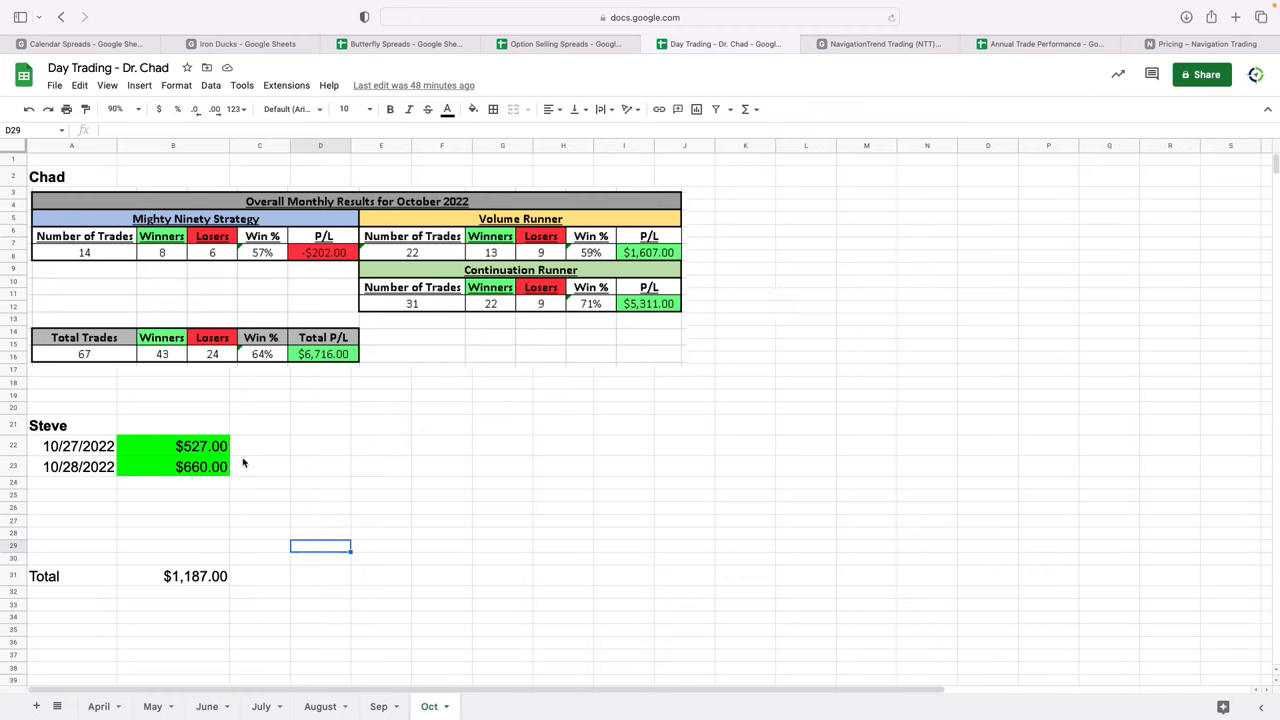
{"action": "mouse_move", "coordinate": [240, 462]}
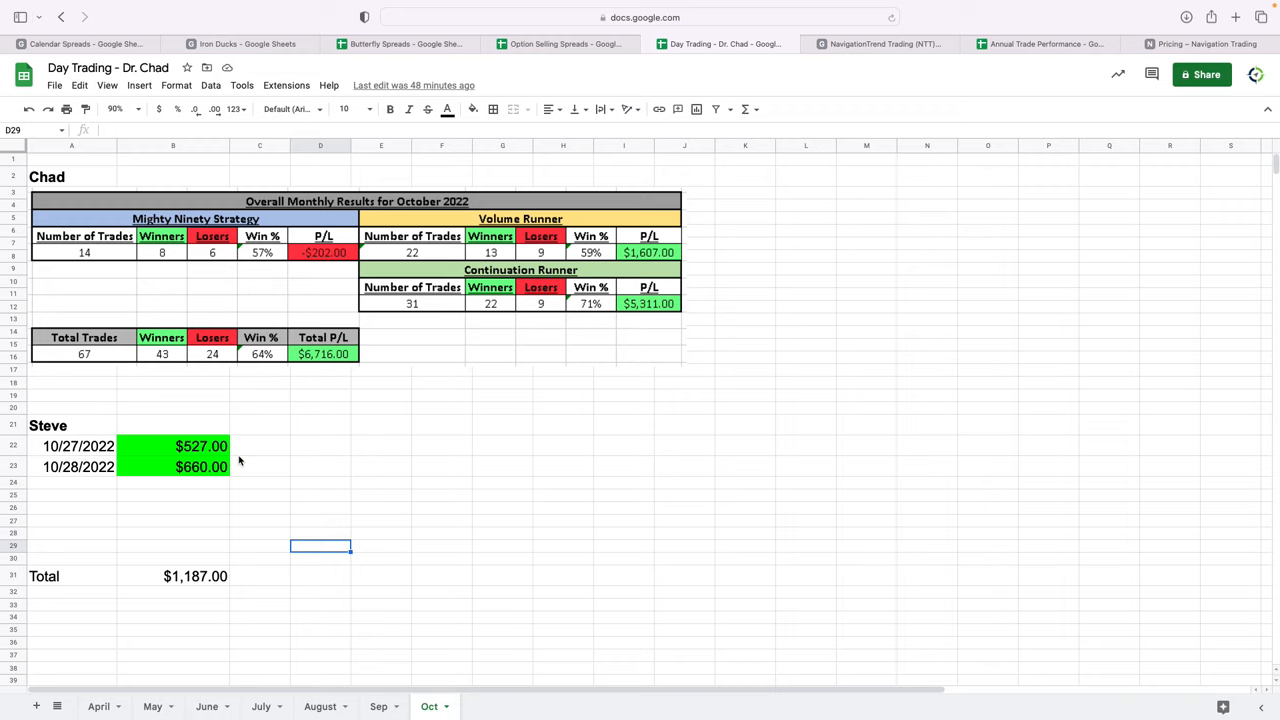
{"action": "mouse_move", "coordinate": [824, 251]}
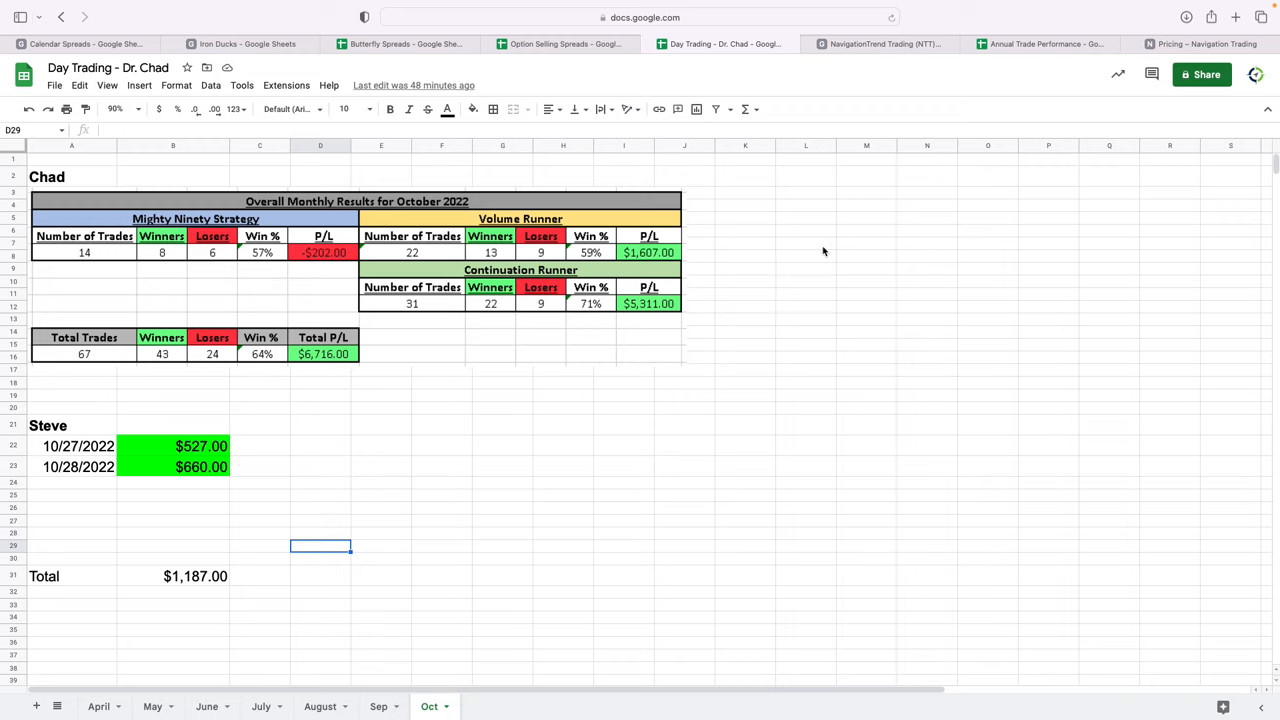
Open the NavigationTrend Trading October sheet, showing 69 trades and $(7,039.44) P/L
{"action": "left_click", "coordinate": [880, 43]}
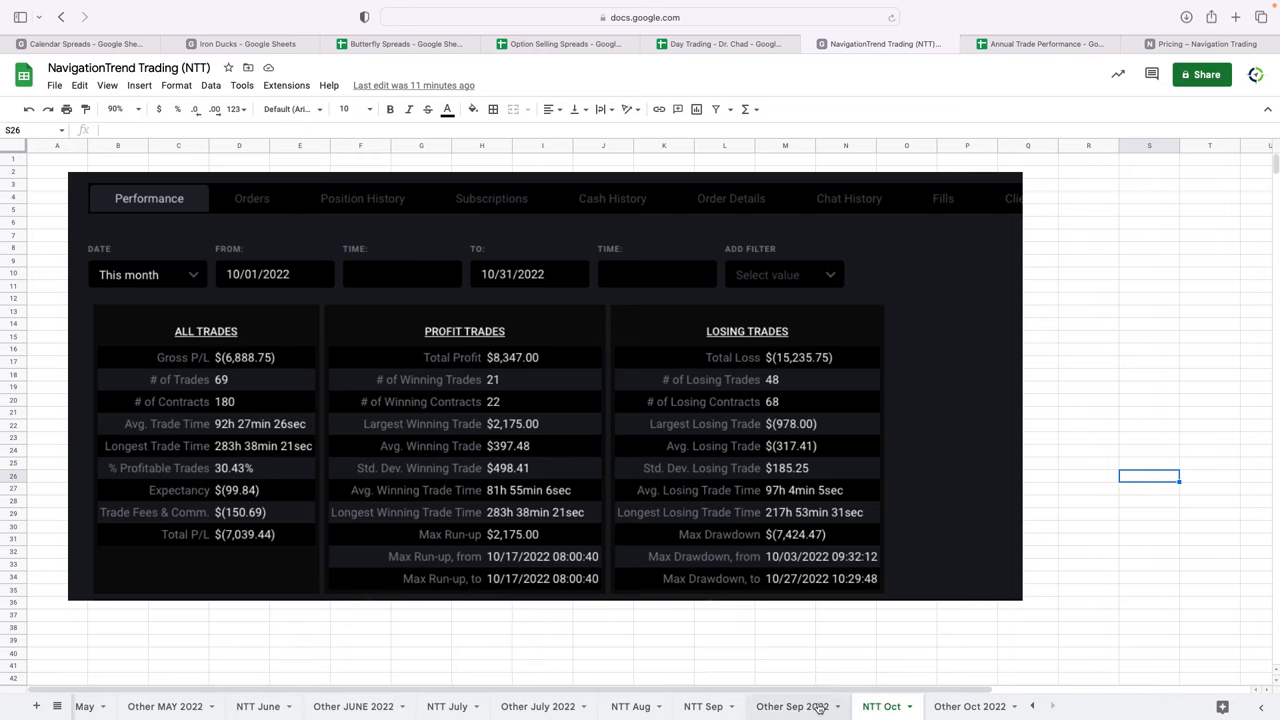
{"action": "mouse_move", "coordinate": [277, 549]}
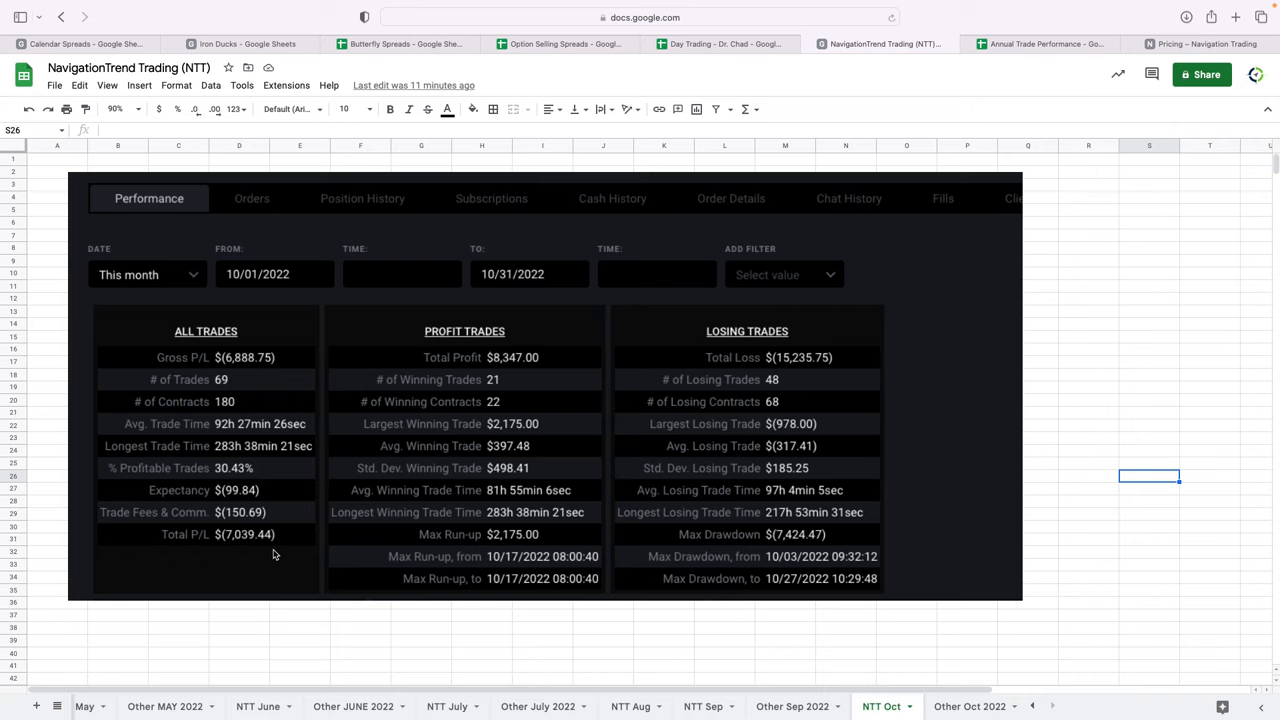
{"action": "mouse_move", "coordinate": [270, 556]}
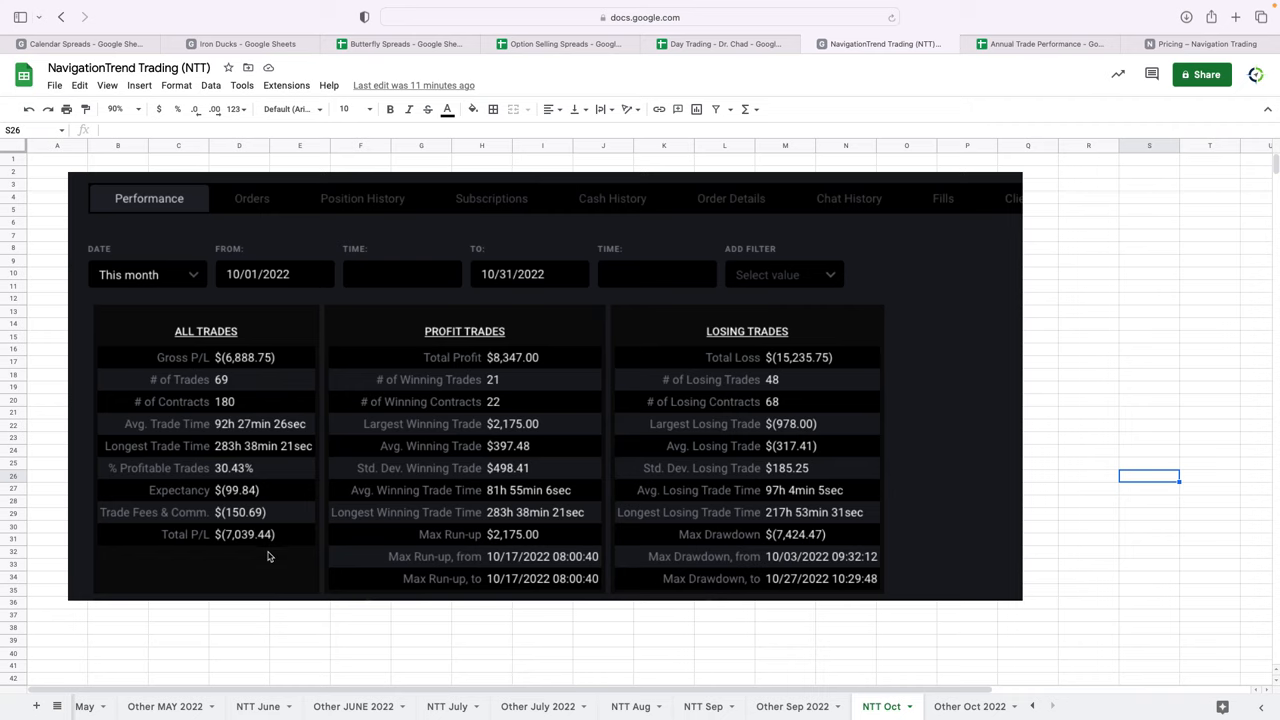
{"action": "mouse_move", "coordinate": [250, 551]}
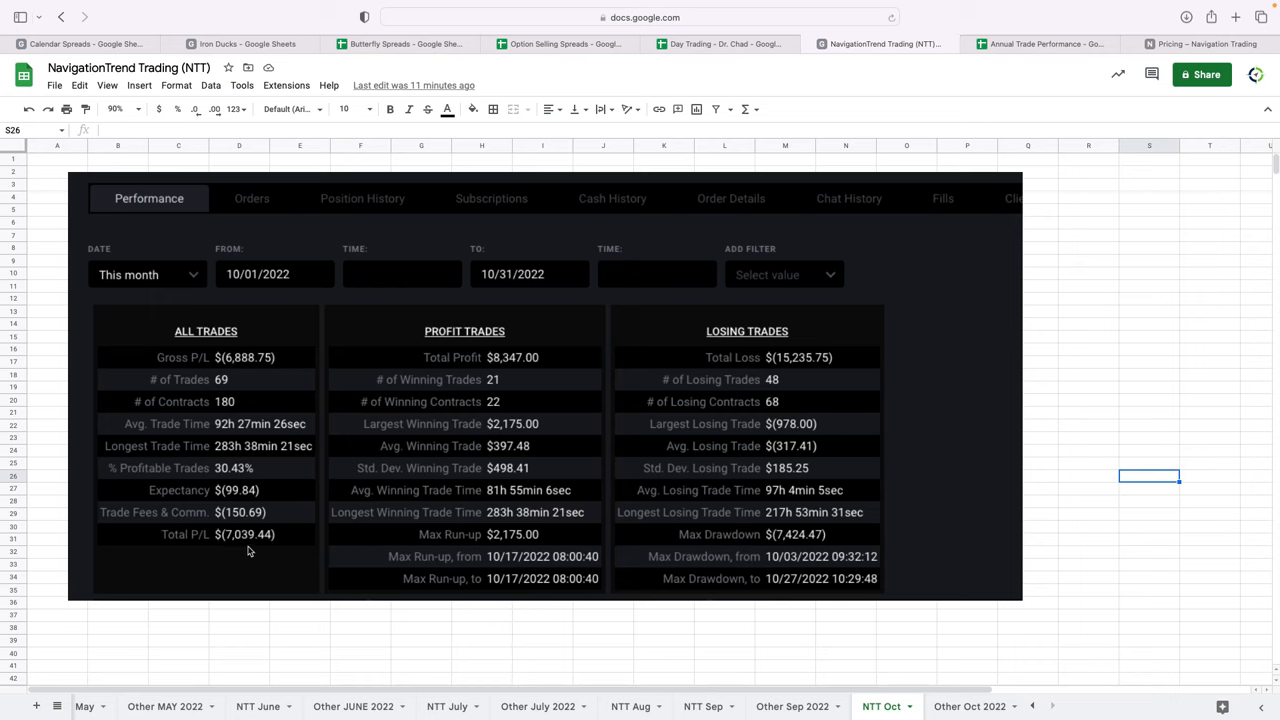
{"action": "mouse_move", "coordinate": [261, 466]}
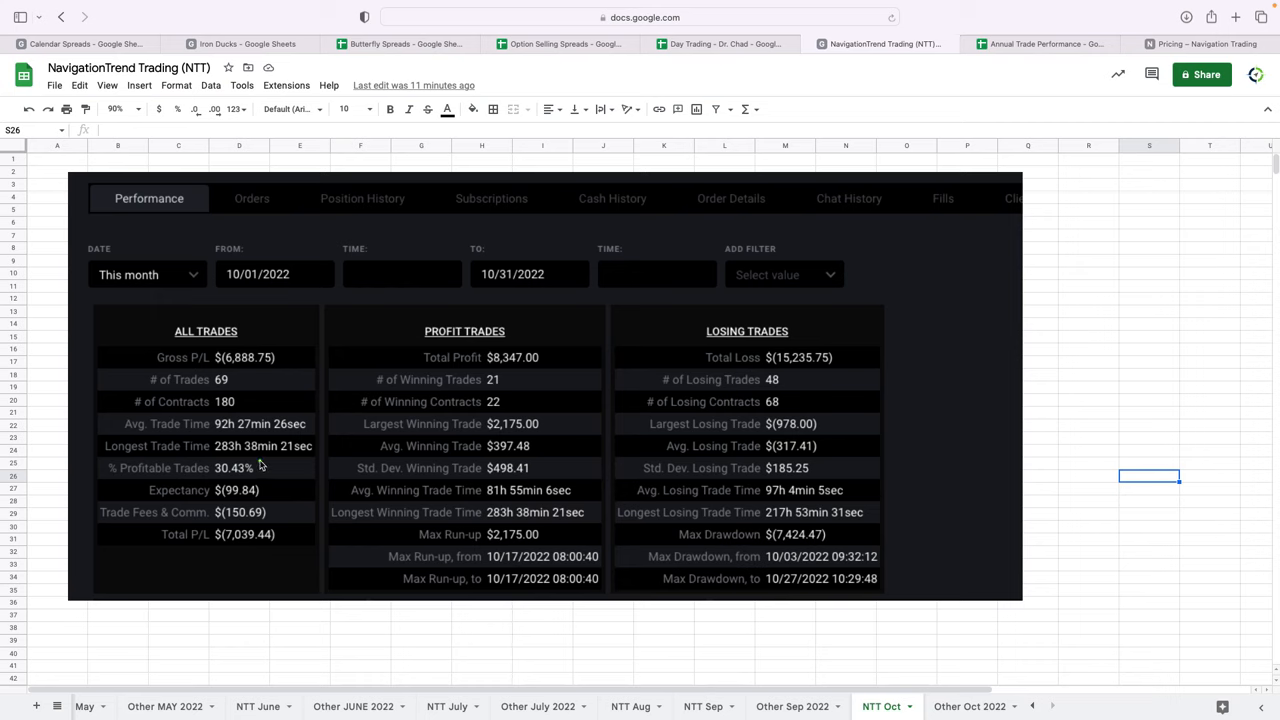
{"action": "left_click", "coordinate": [234, 468]}
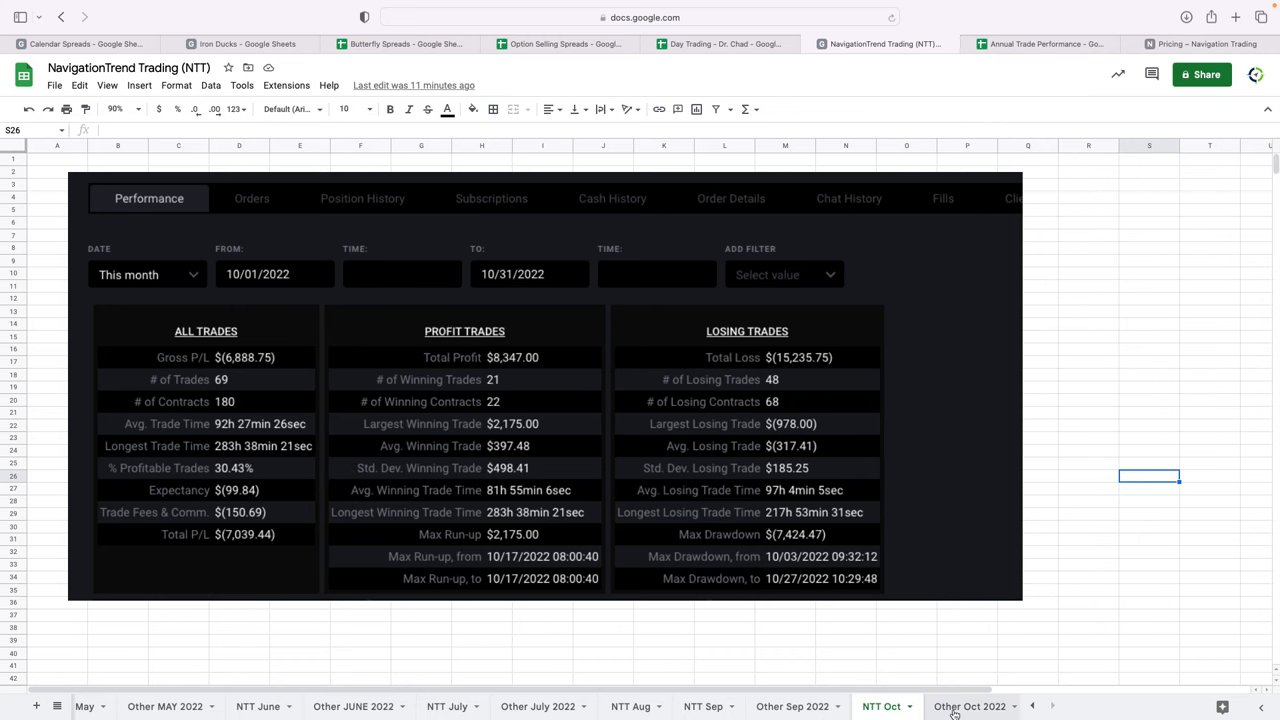
Show the Other Oct 2022 sheet with its single -$410 Earnings Vertical trade
{"action": "left_click", "coordinate": [968, 706]}
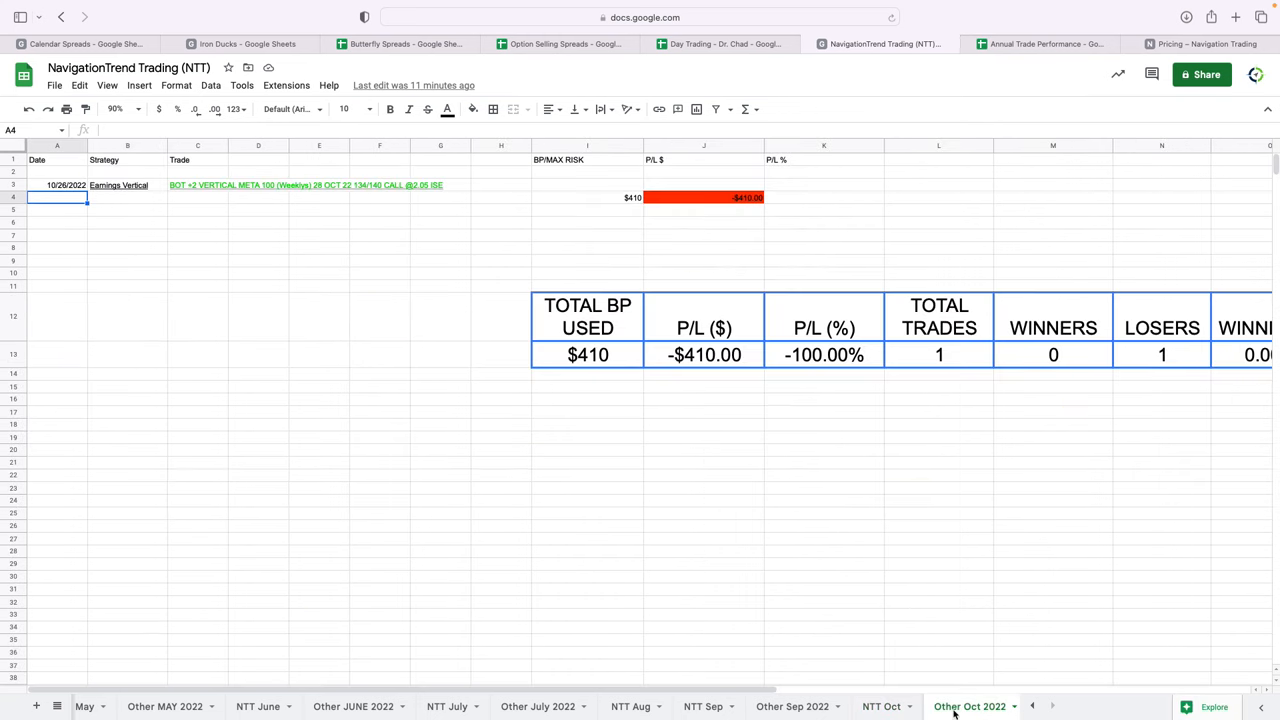
{"action": "mouse_move", "coordinate": [164, 226]}
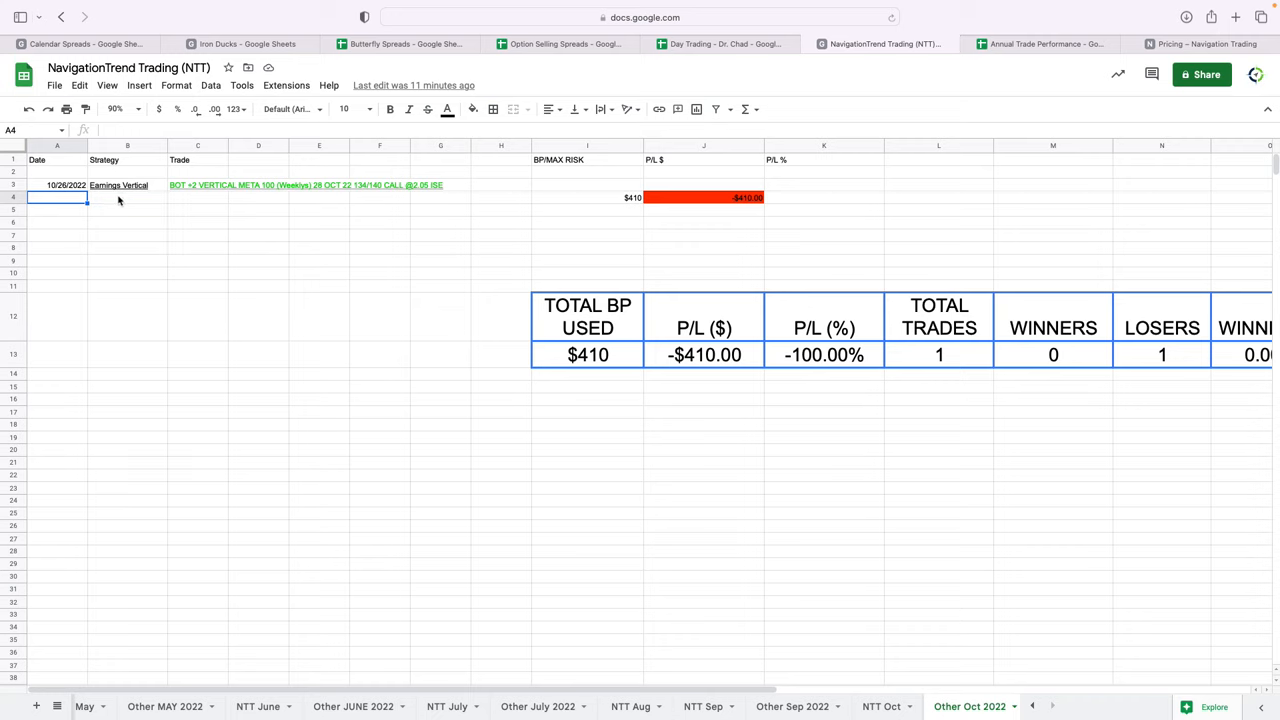
{"action": "mouse_move", "coordinate": [306, 208]}
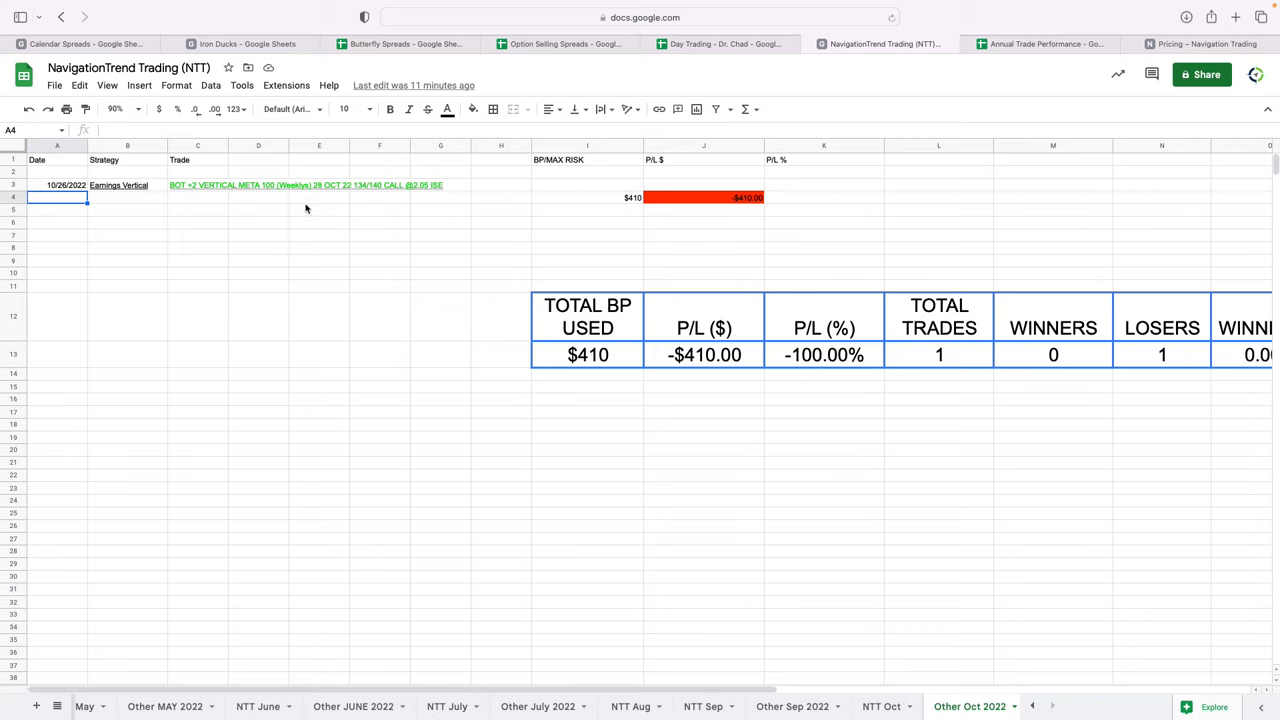
{"action": "mouse_move", "coordinate": [270, 198]}
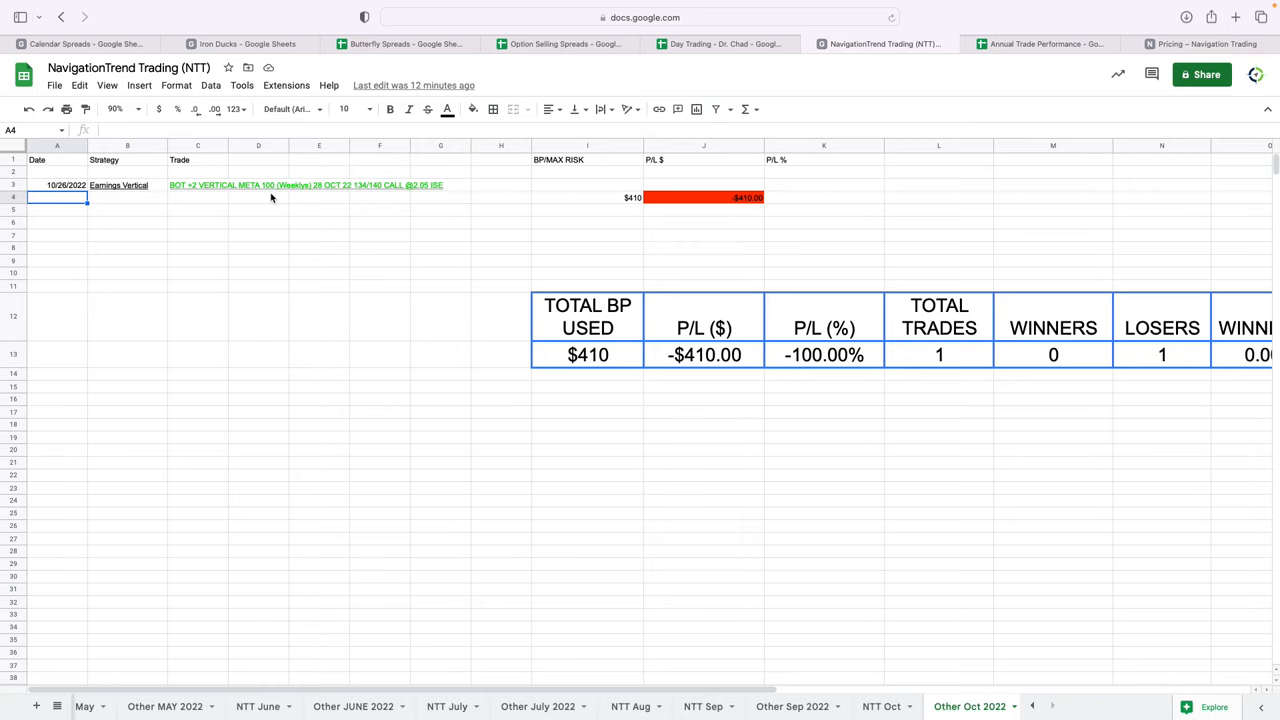
{"action": "mouse_move", "coordinate": [652, 213]}
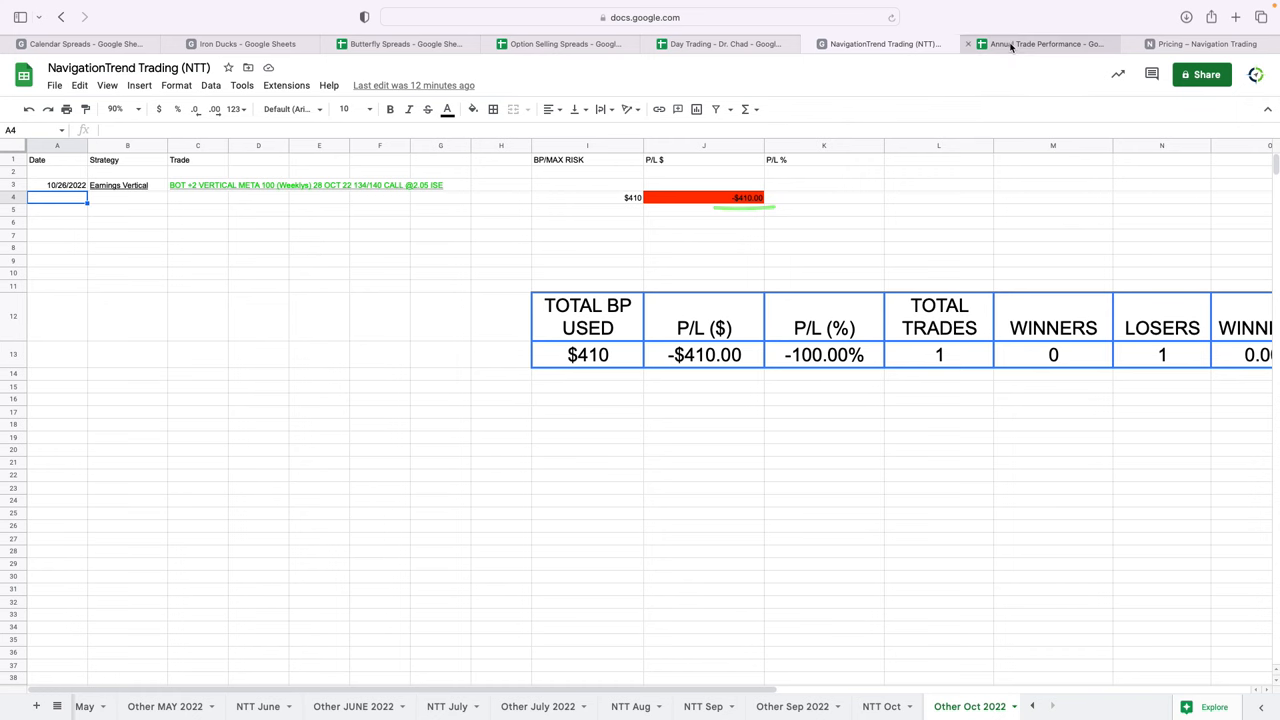
{"action": "left_click", "coordinate": [1045, 44]}
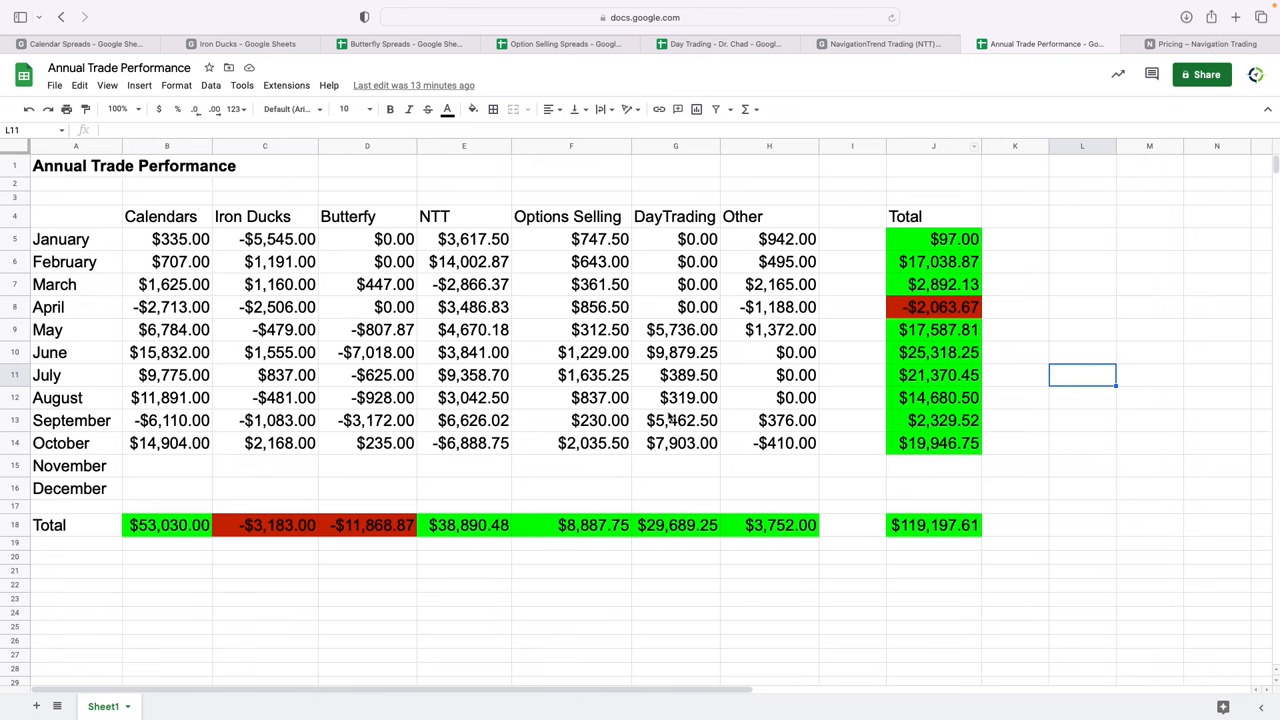
{"action": "mouse_move", "coordinate": [198, 473]}
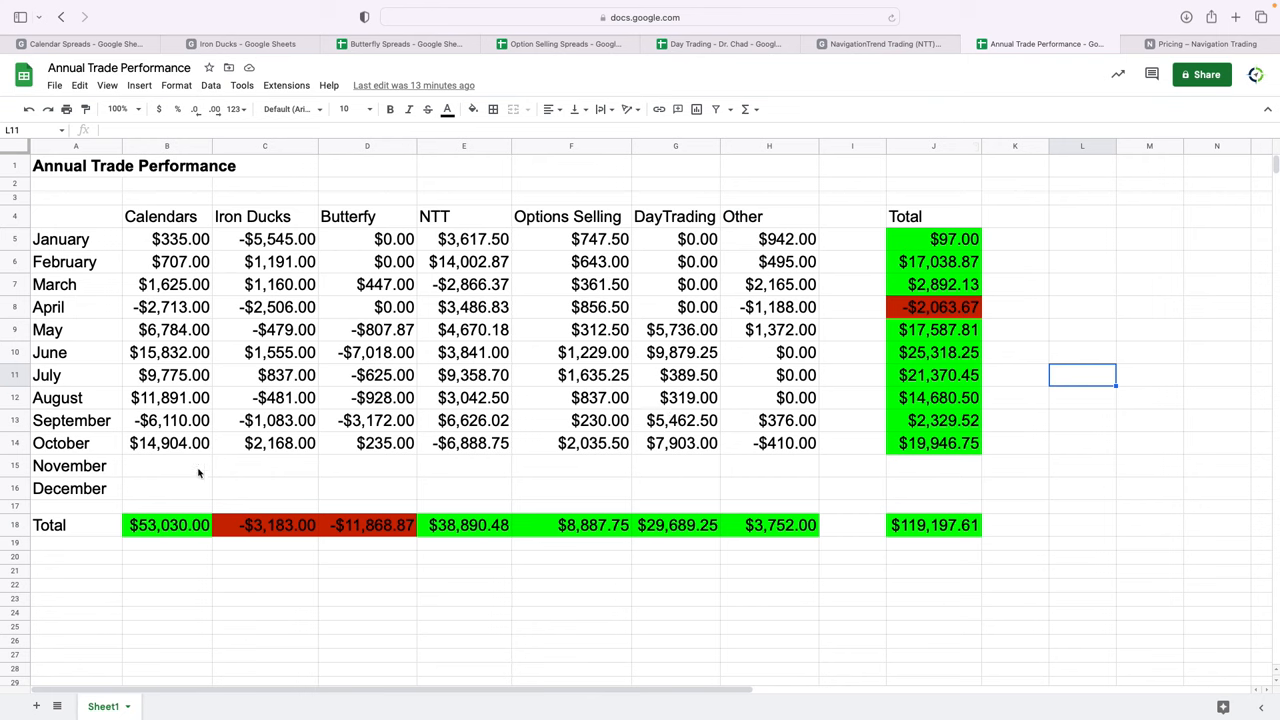
{"action": "mouse_move", "coordinate": [206, 513]}
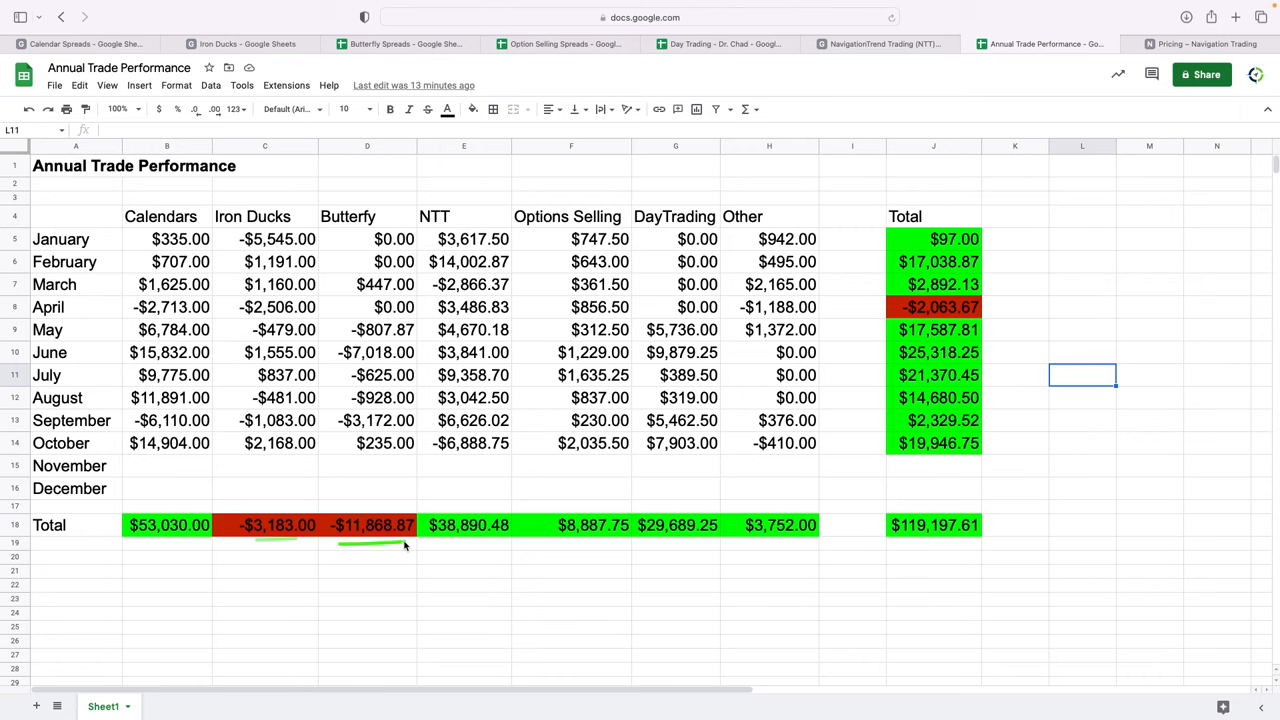
{"action": "mouse_move", "coordinate": [403, 520]}
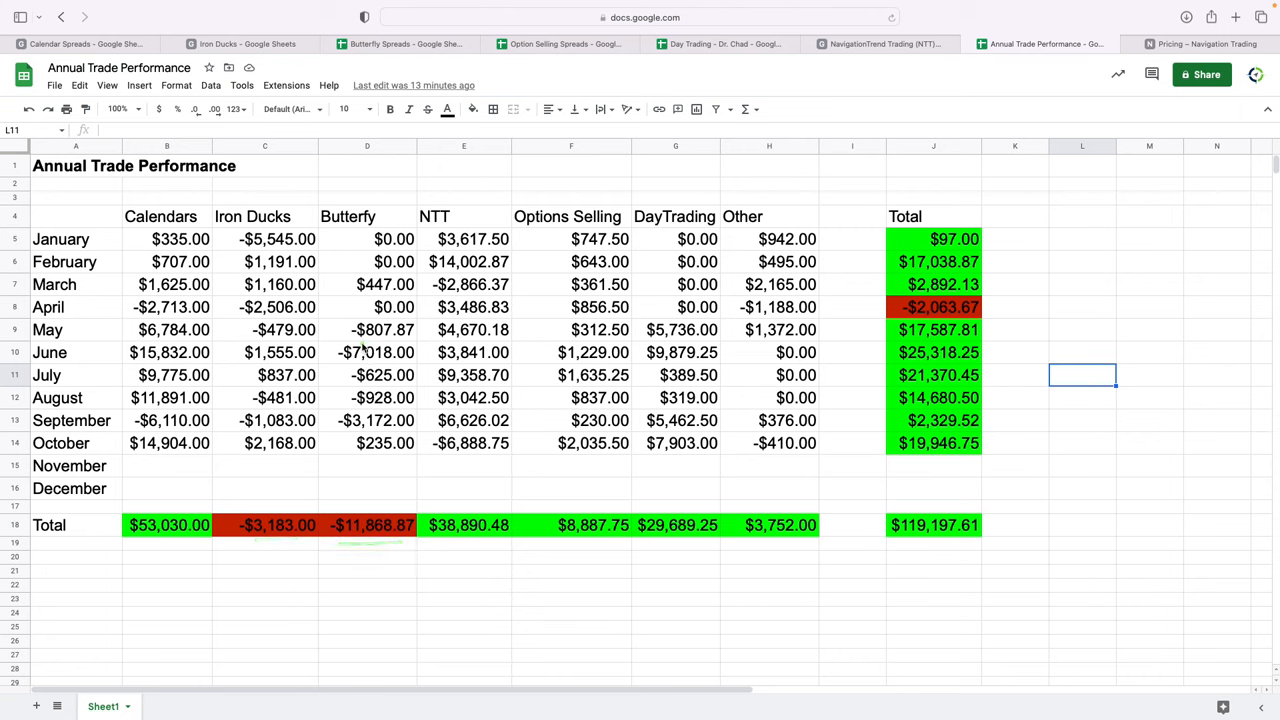
{"action": "mouse_move", "coordinate": [385, 427]}
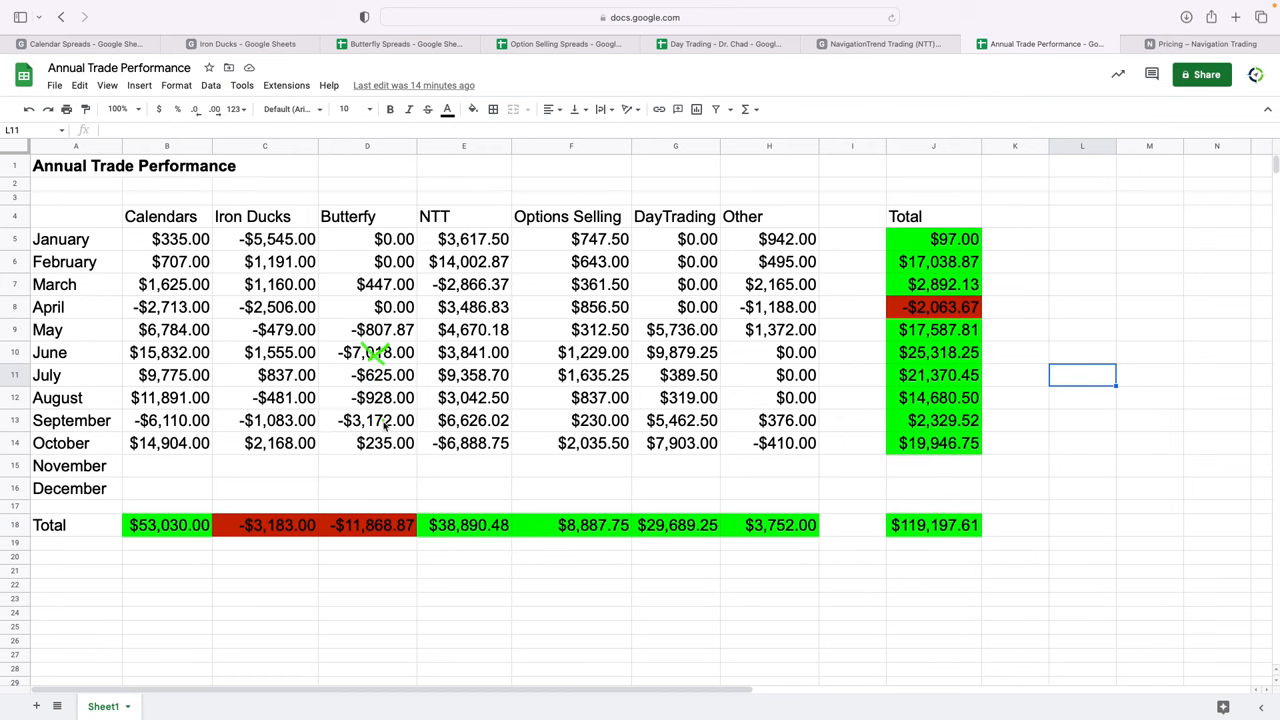
{"action": "mouse_move", "coordinate": [385, 420]}
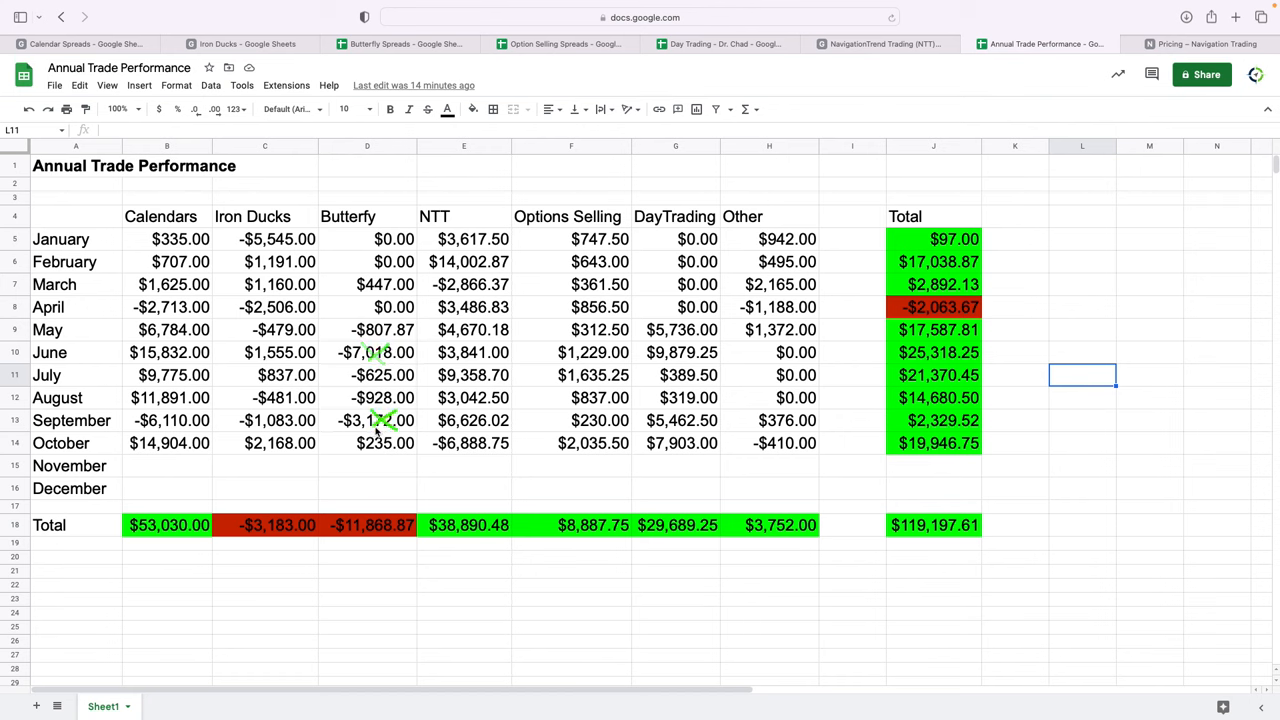
{"action": "mouse_move", "coordinate": [388, 432]}
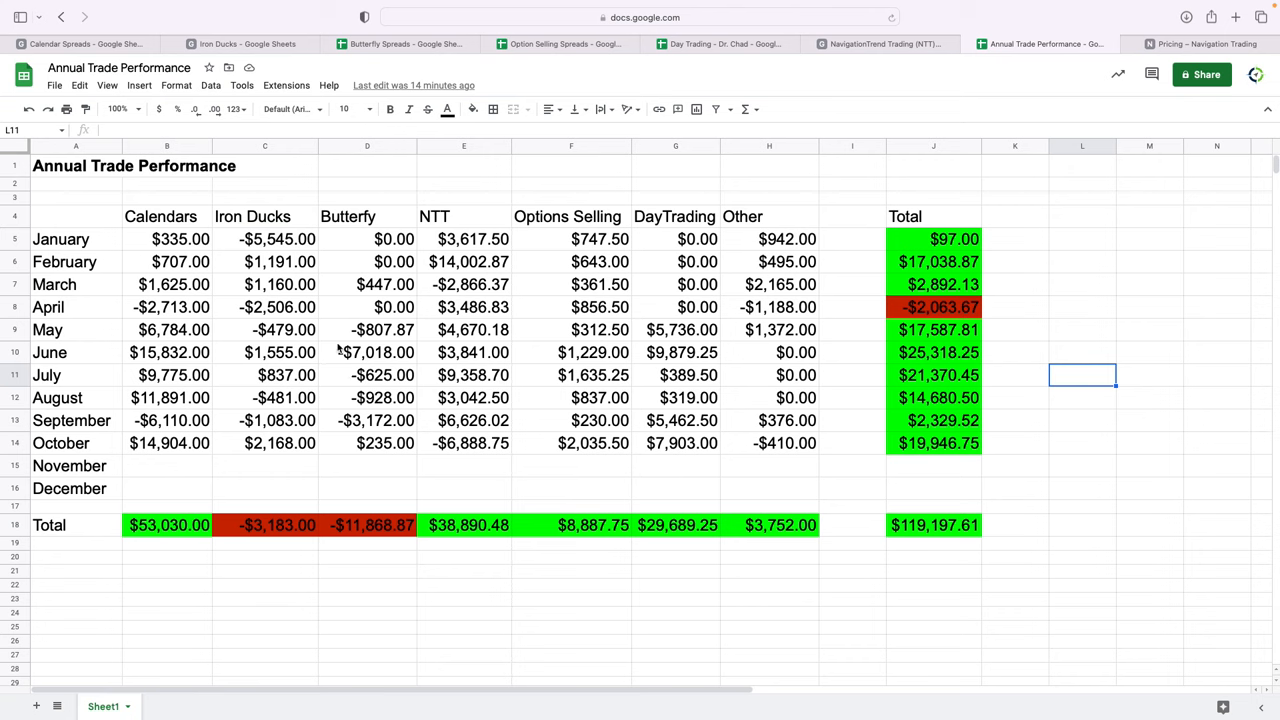
{"action": "mouse_move", "coordinate": [371, 551]}
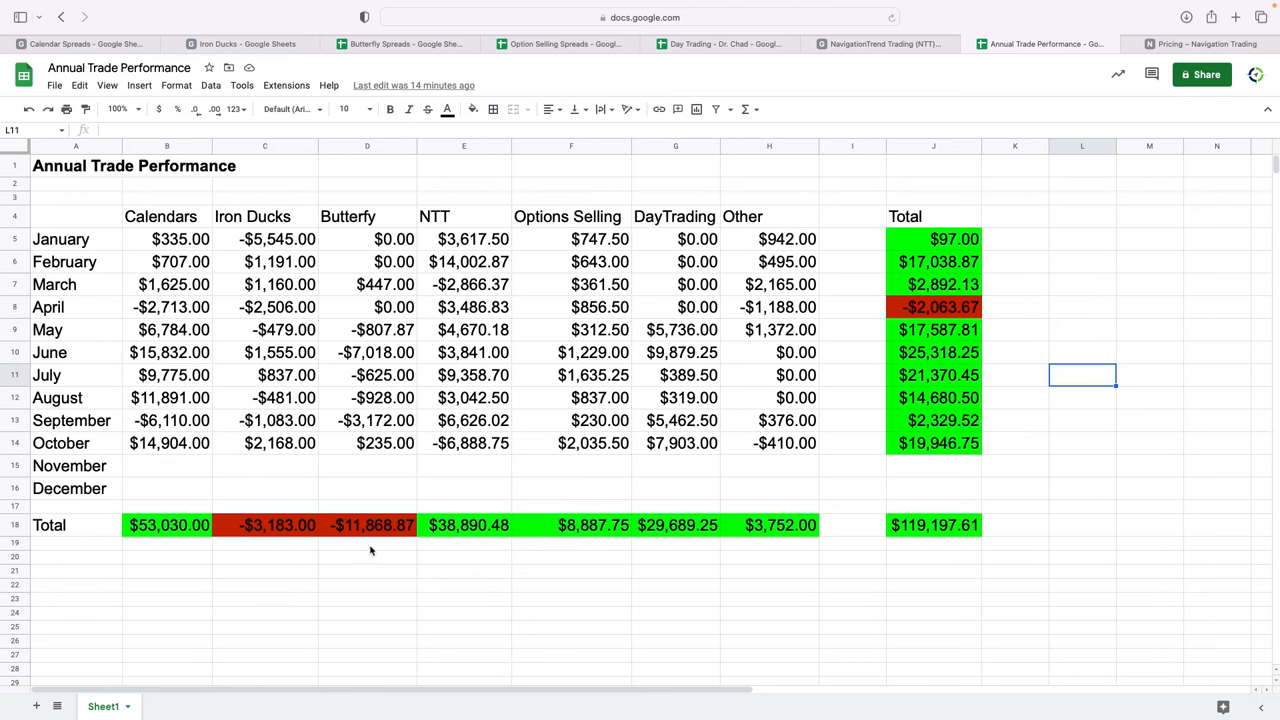
{"action": "mouse_move", "coordinate": [510, 517]}
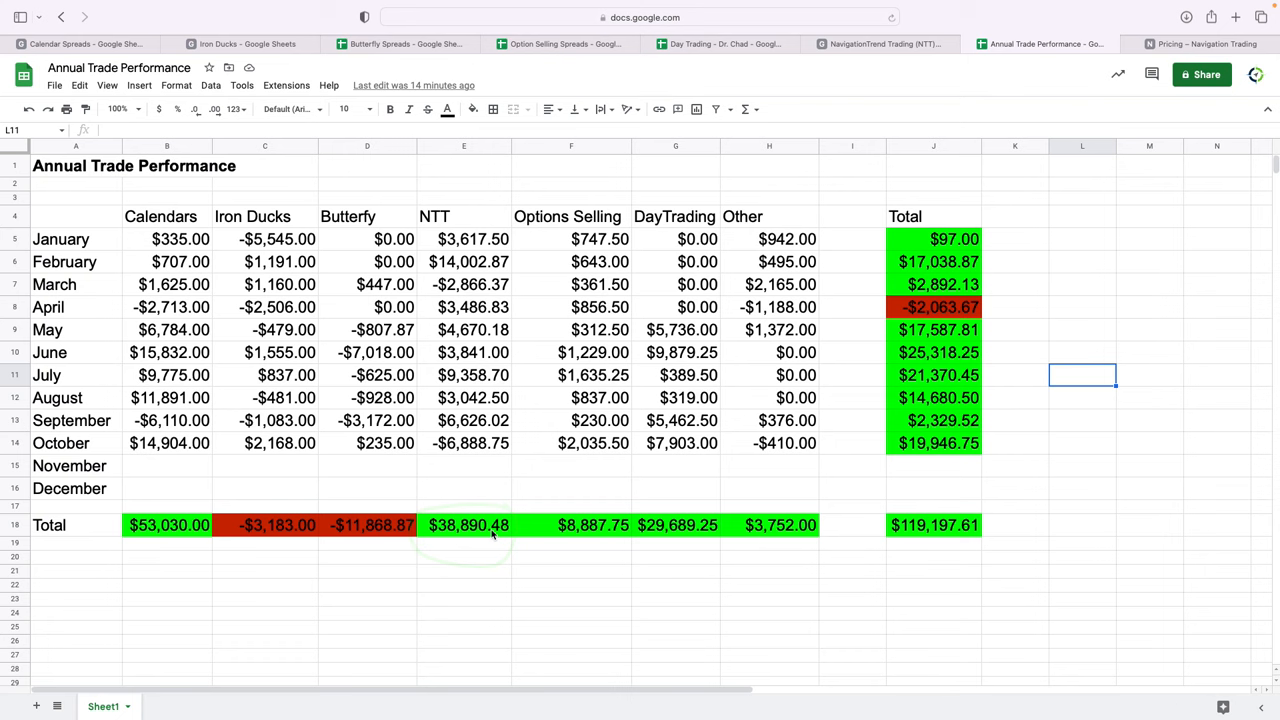
{"action": "mouse_move", "coordinate": [603, 488]}
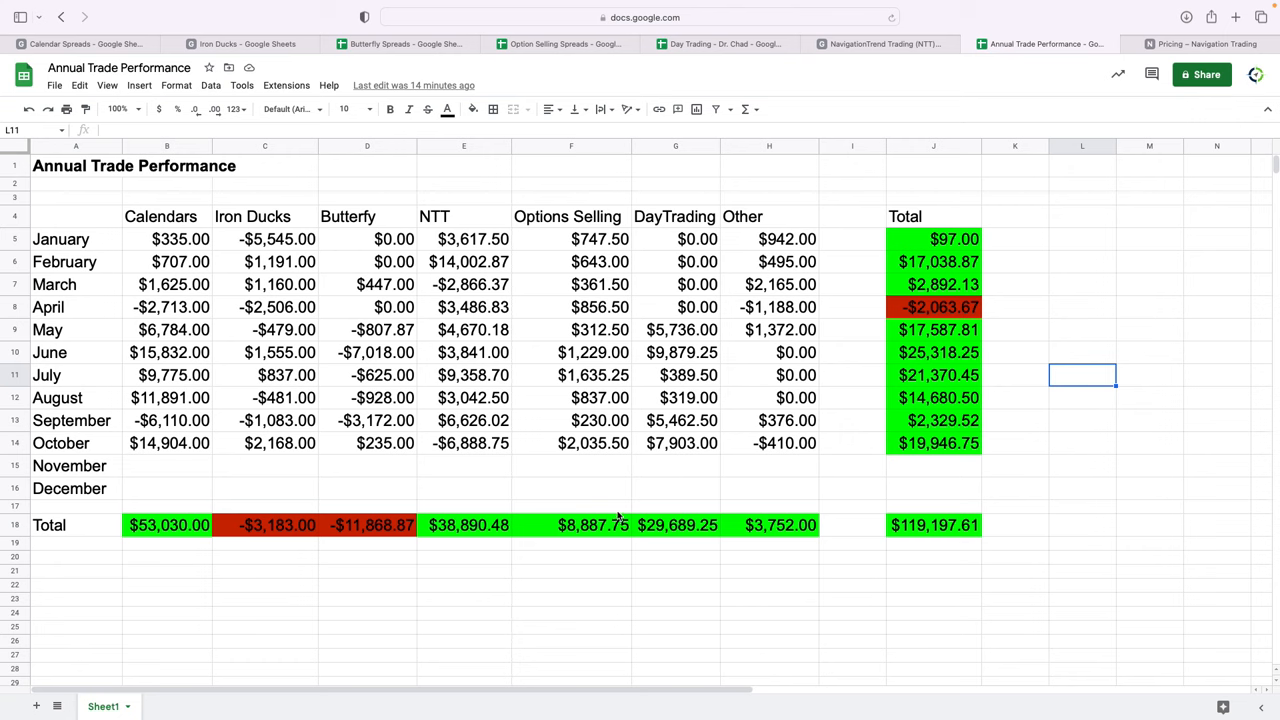
{"action": "mouse_move", "coordinate": [623, 512]}
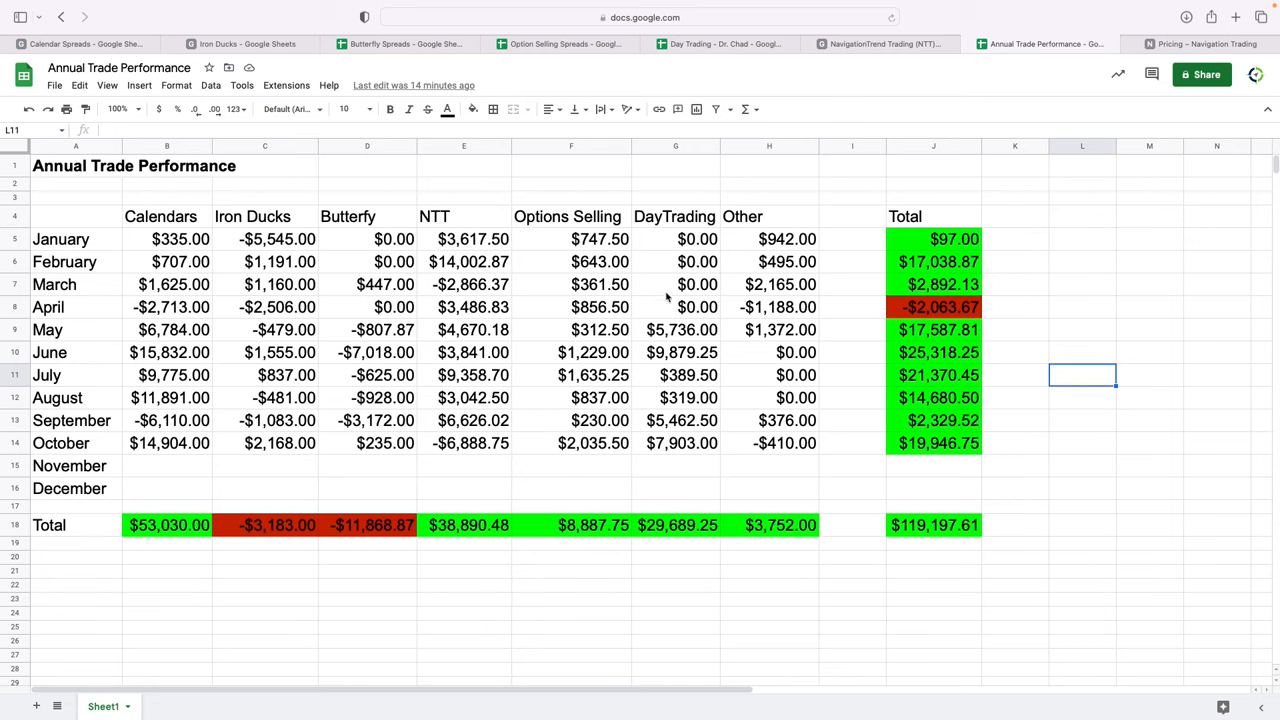
{"action": "mouse_move", "coordinate": [707, 287]}
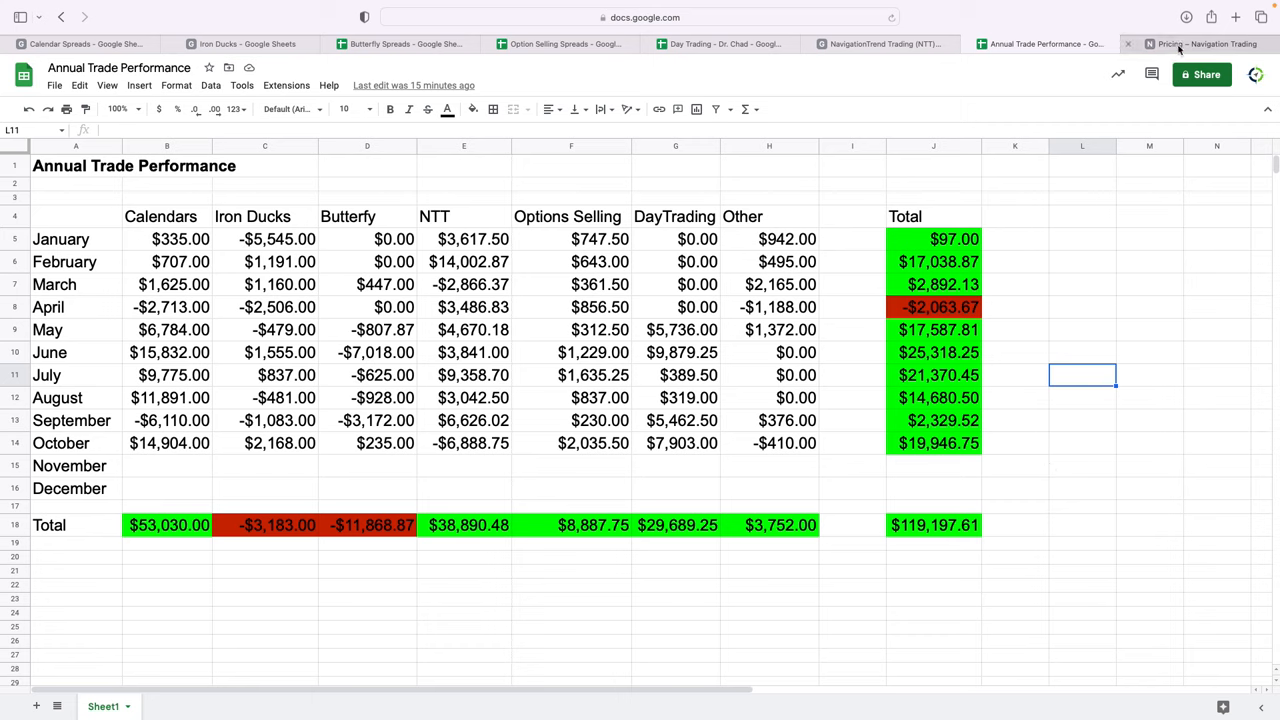
Bring up the Navigation Trading pricing page comparing Free Membership and Pro All Access
{"action": "left_click", "coordinate": [1205, 43]}
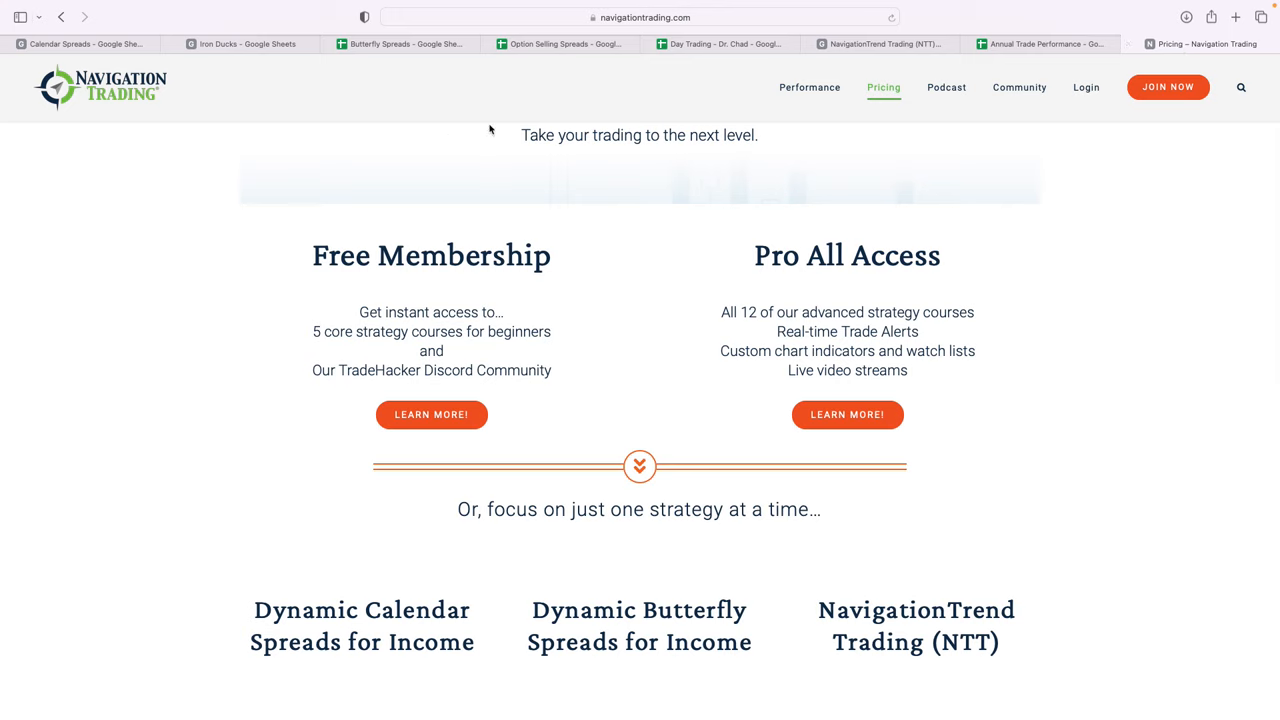
{"action": "mouse_move", "coordinate": [892, 125]}
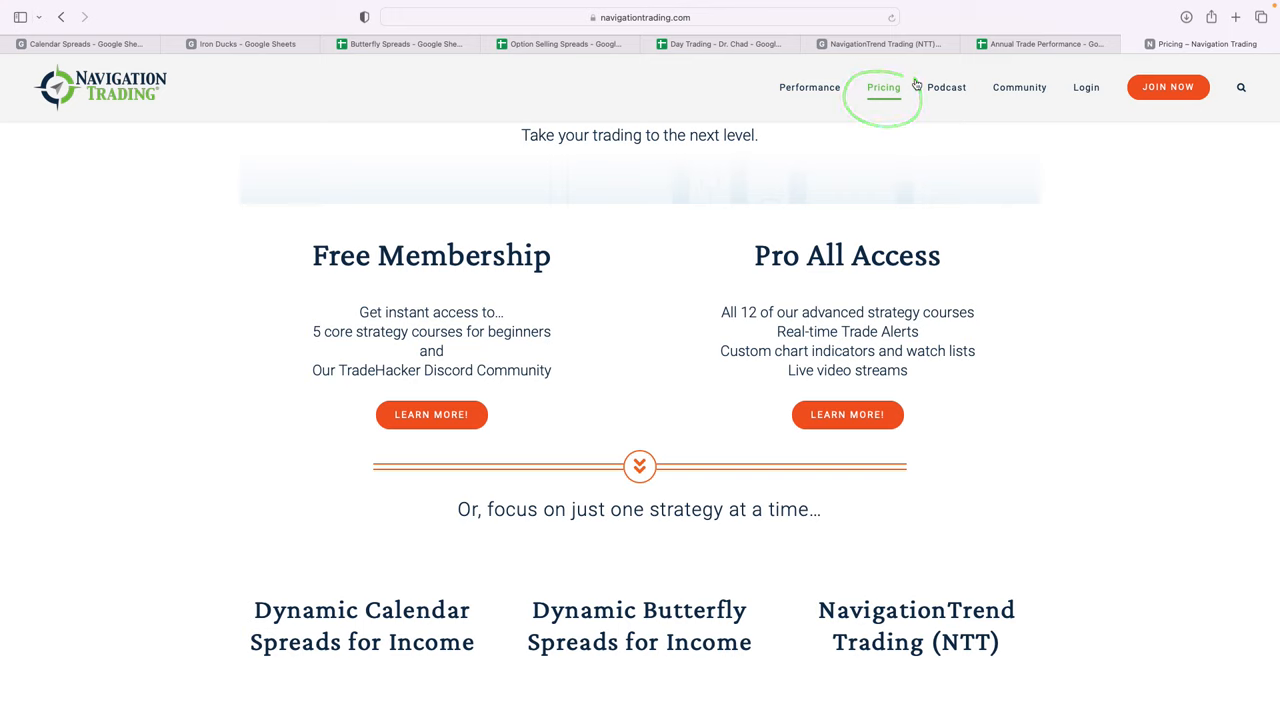
{"action": "mouse_move", "coordinate": [650, 270]}
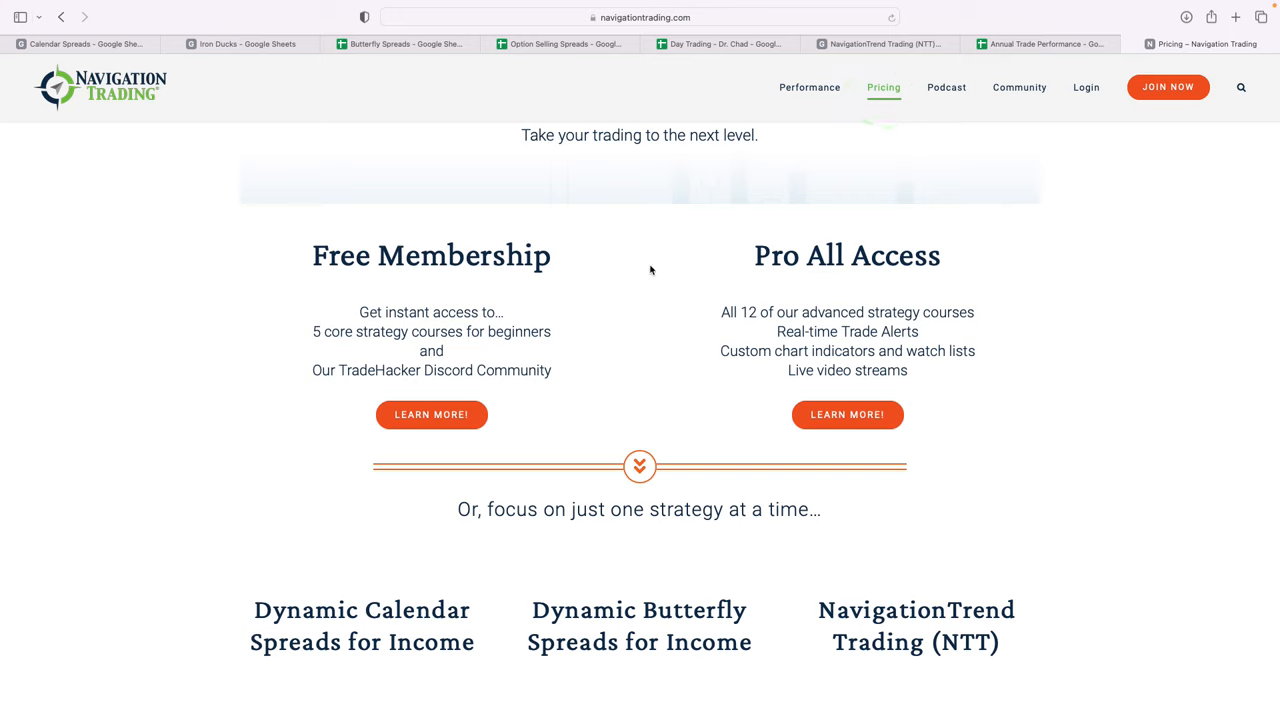
{"action": "mouse_move", "coordinate": [323, 282]}
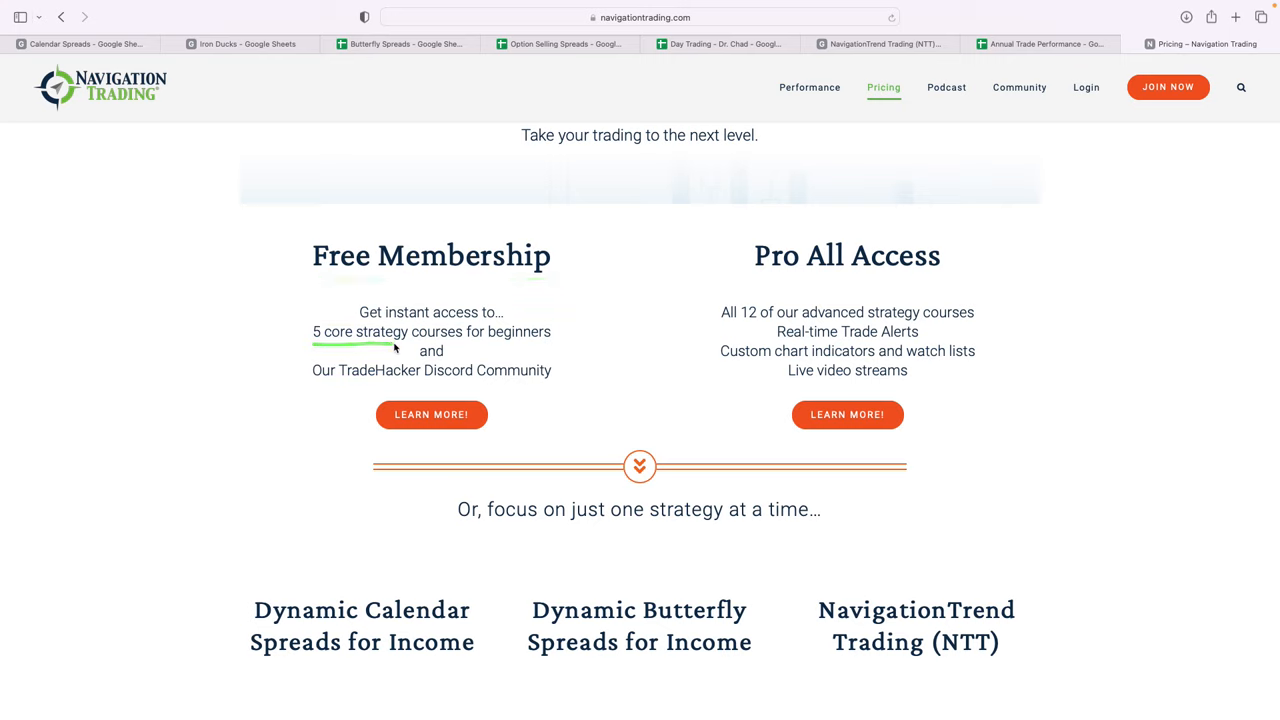
{"action": "mouse_move", "coordinate": [447, 290]}
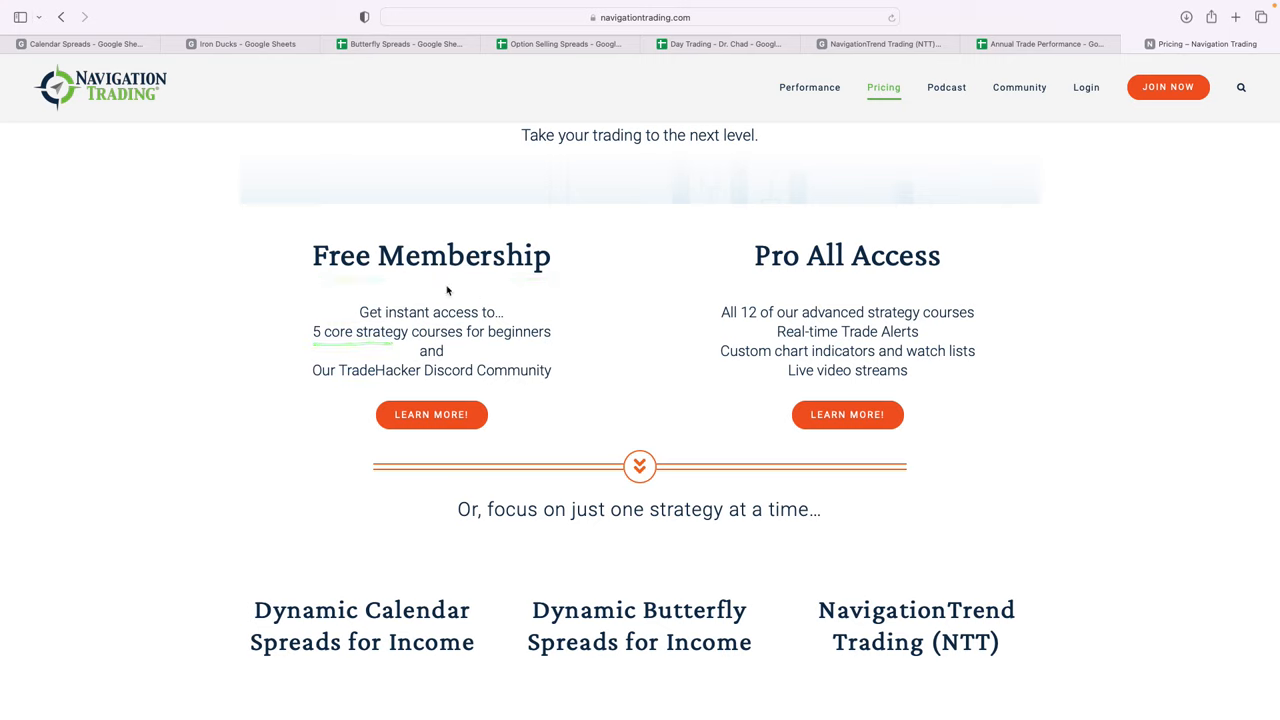
{"action": "mouse_move", "coordinate": [404, 282]}
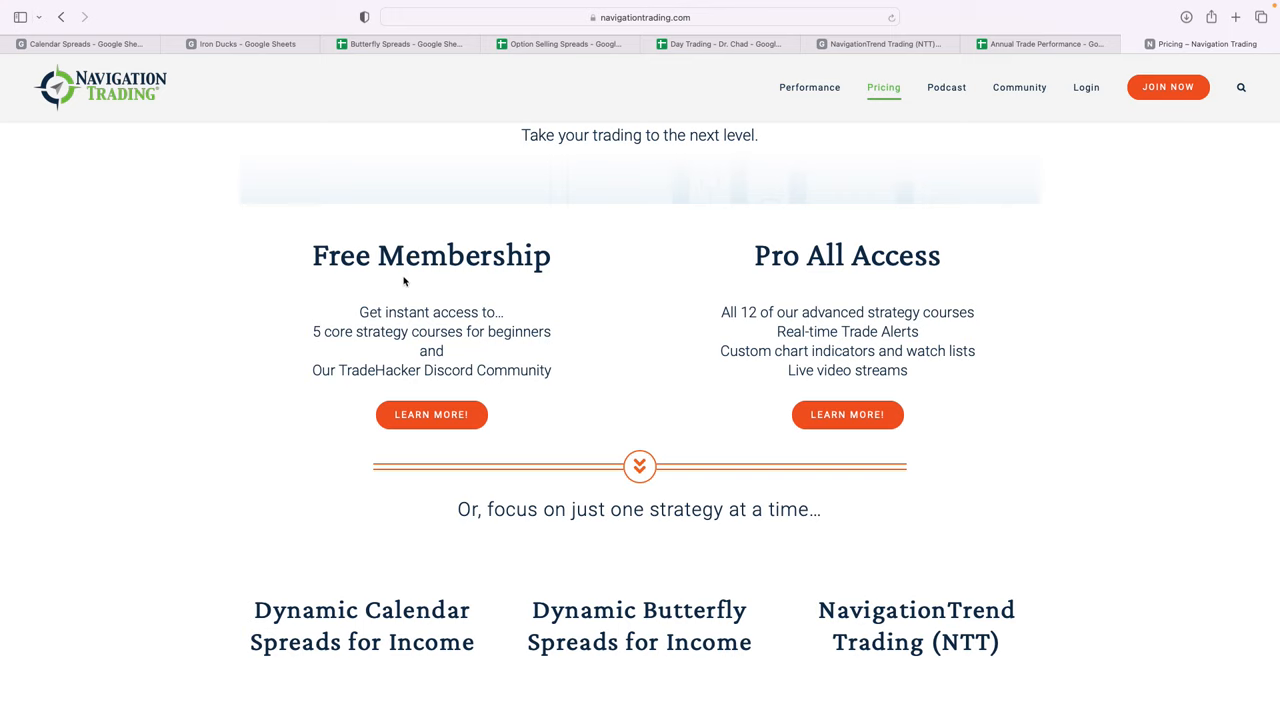
{"action": "mouse_move", "coordinate": [434, 290]}
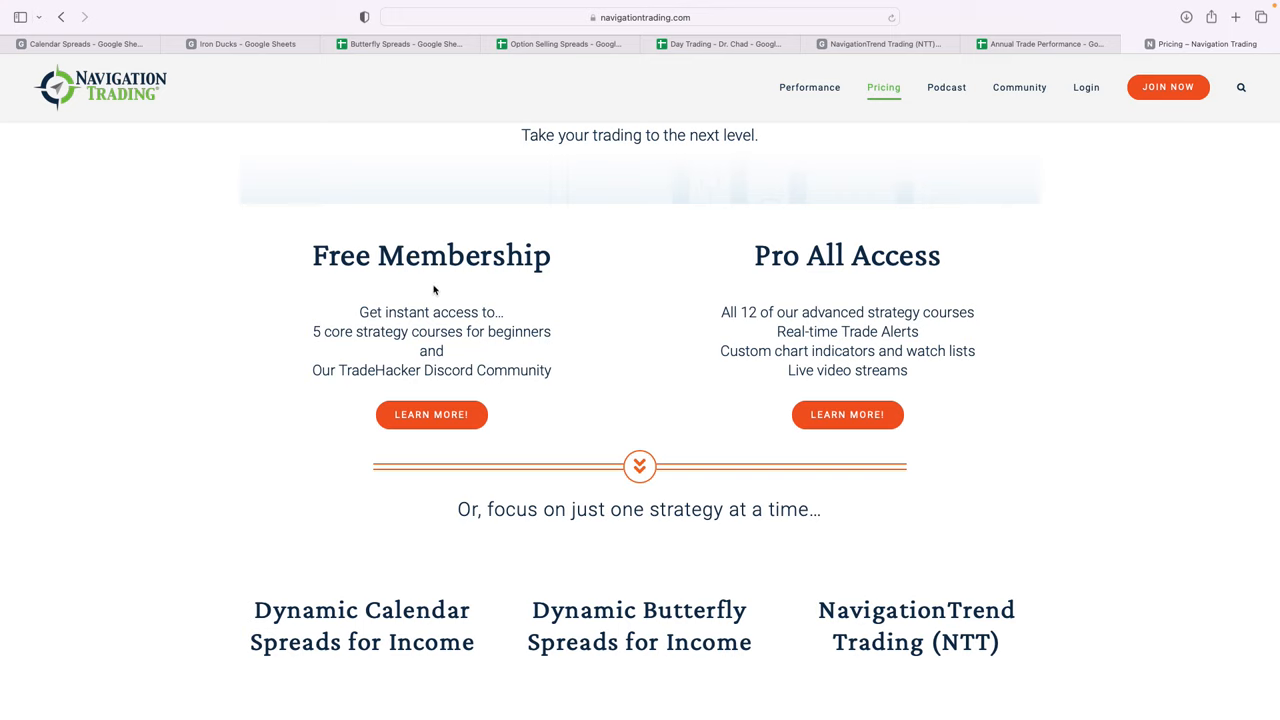
{"action": "mouse_move", "coordinate": [733, 345]}
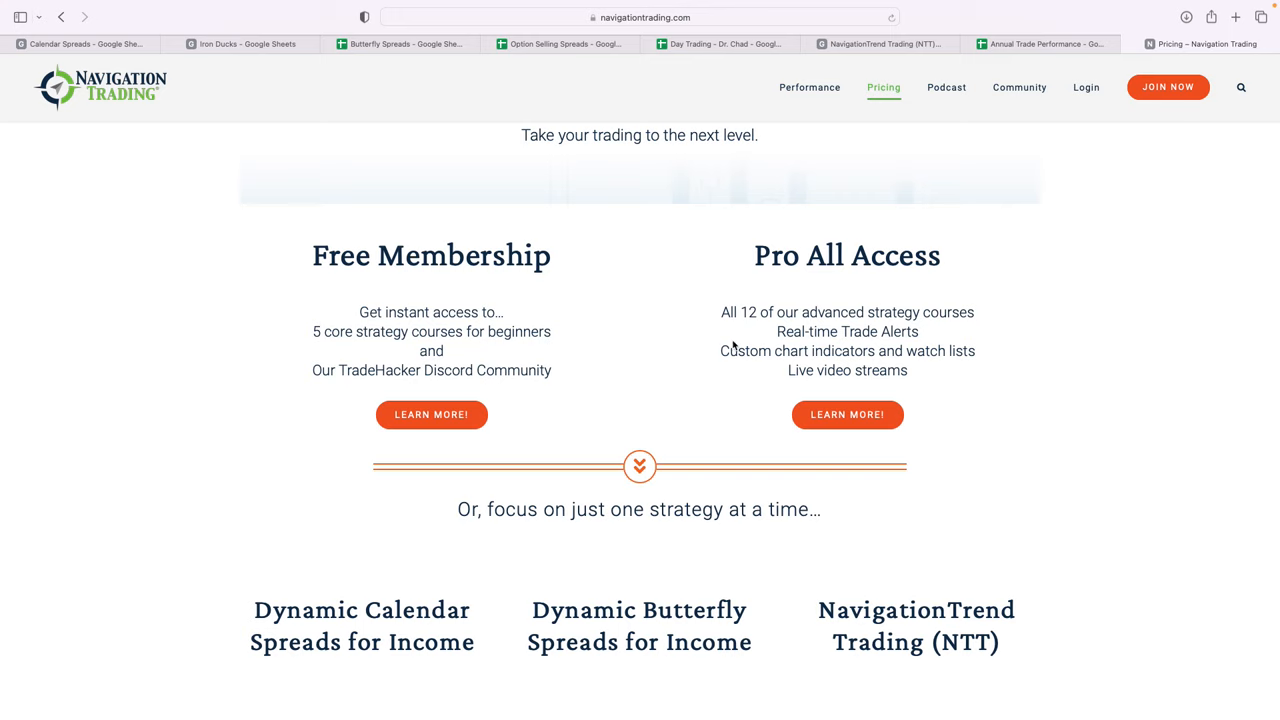
{"action": "mouse_move", "coordinate": [778, 198]}
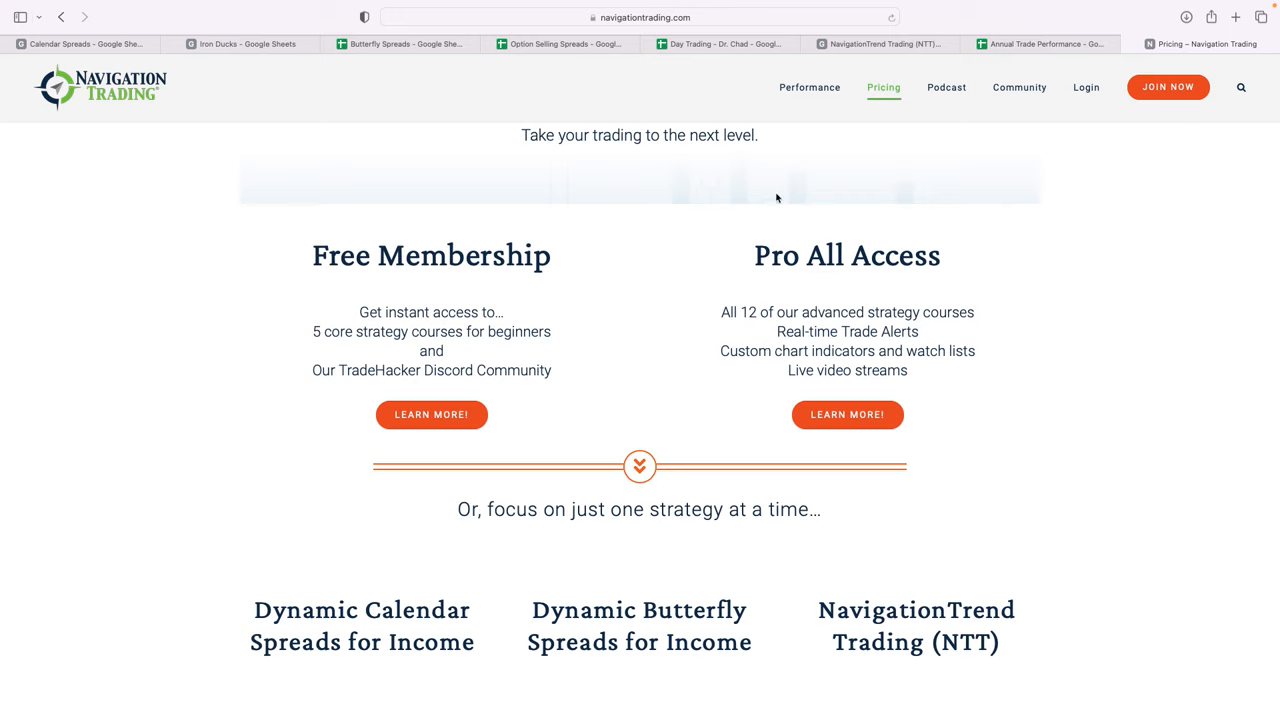
{"action": "mouse_move", "coordinate": [374, 62]}
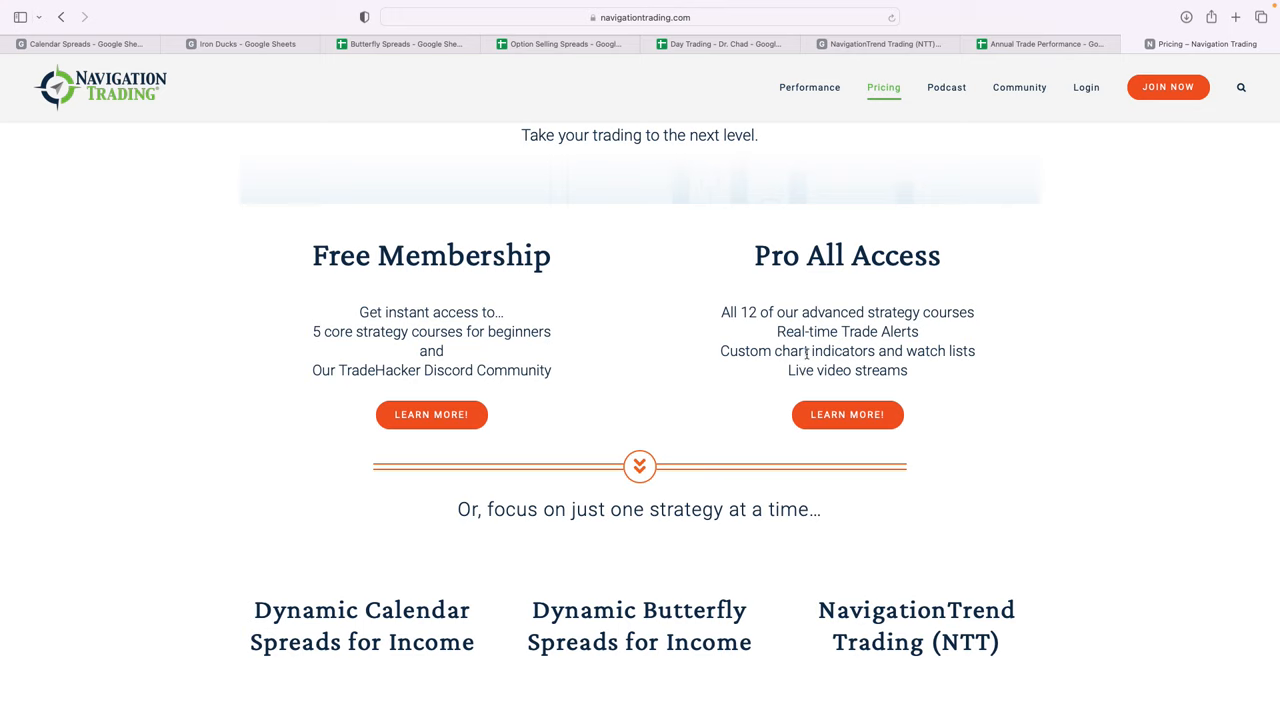
{"action": "mouse_move", "coordinate": [790, 288]}
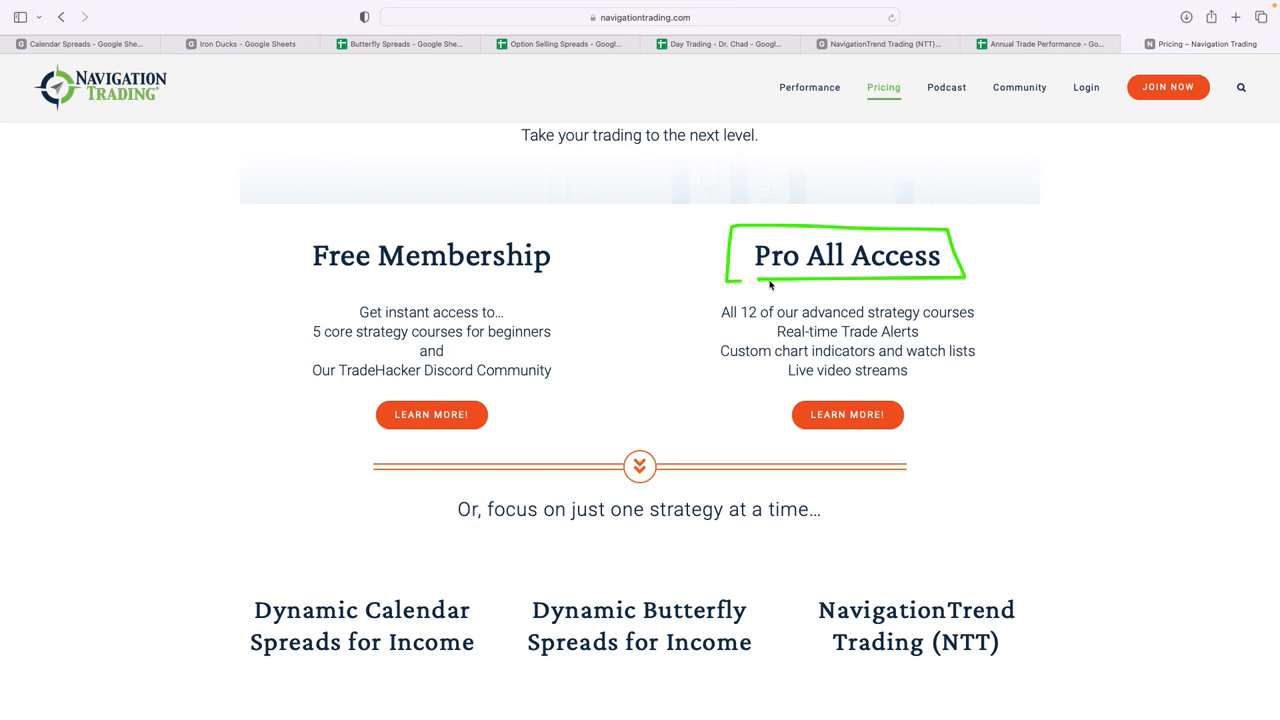
{"action": "scroll", "scroll_direction": "down", "scroll_amount": 3}
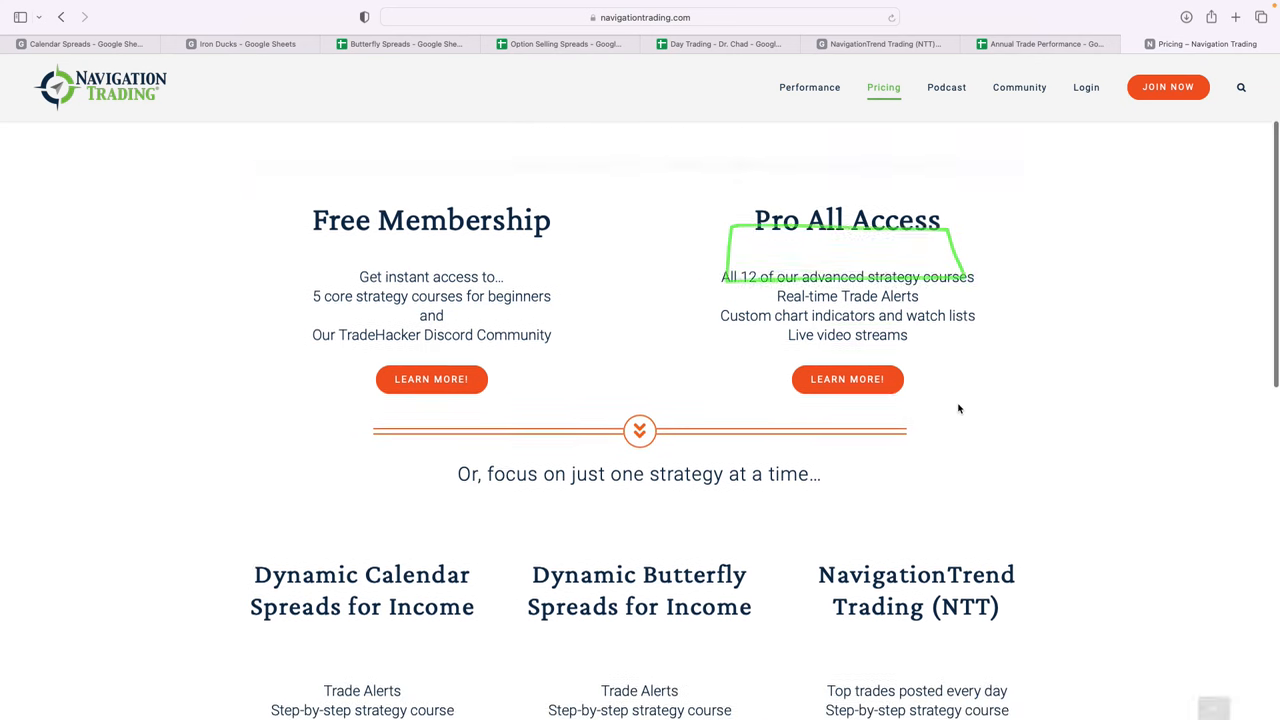
{"action": "scroll", "scroll_direction": "down", "scroll_amount": 3}
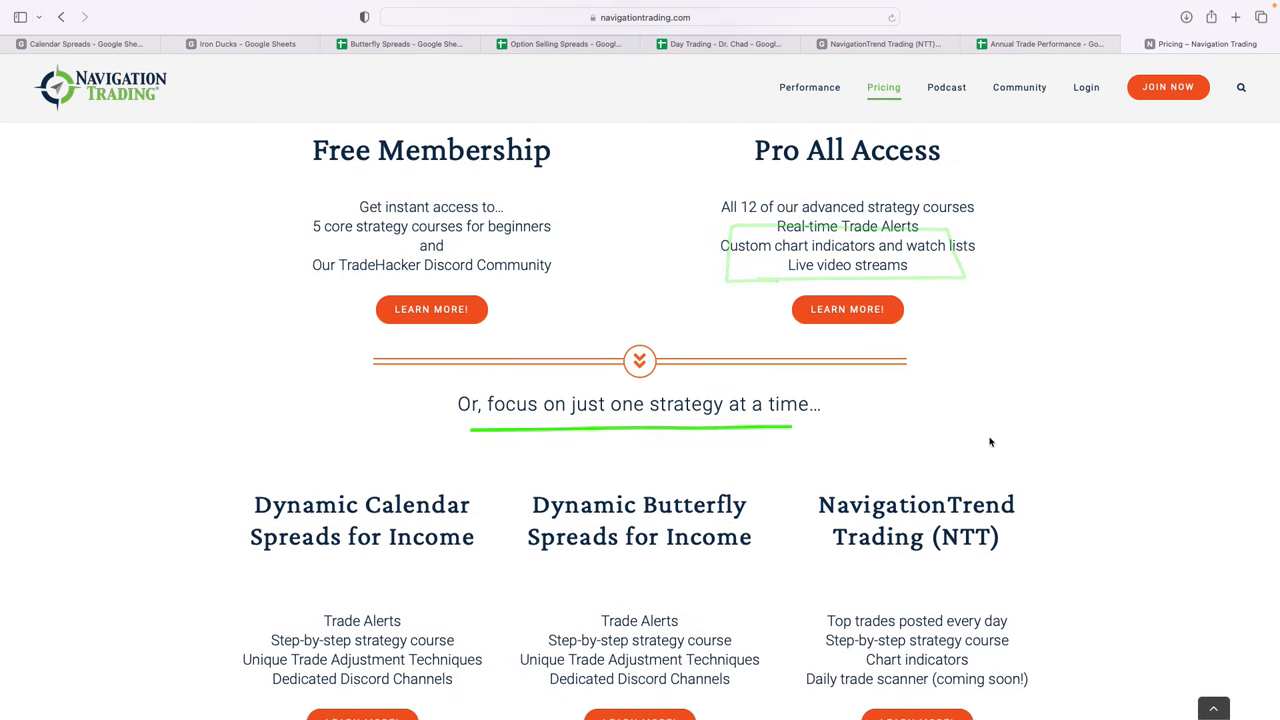
{"action": "scroll", "scroll_direction": "down", "scroll_amount": 3}
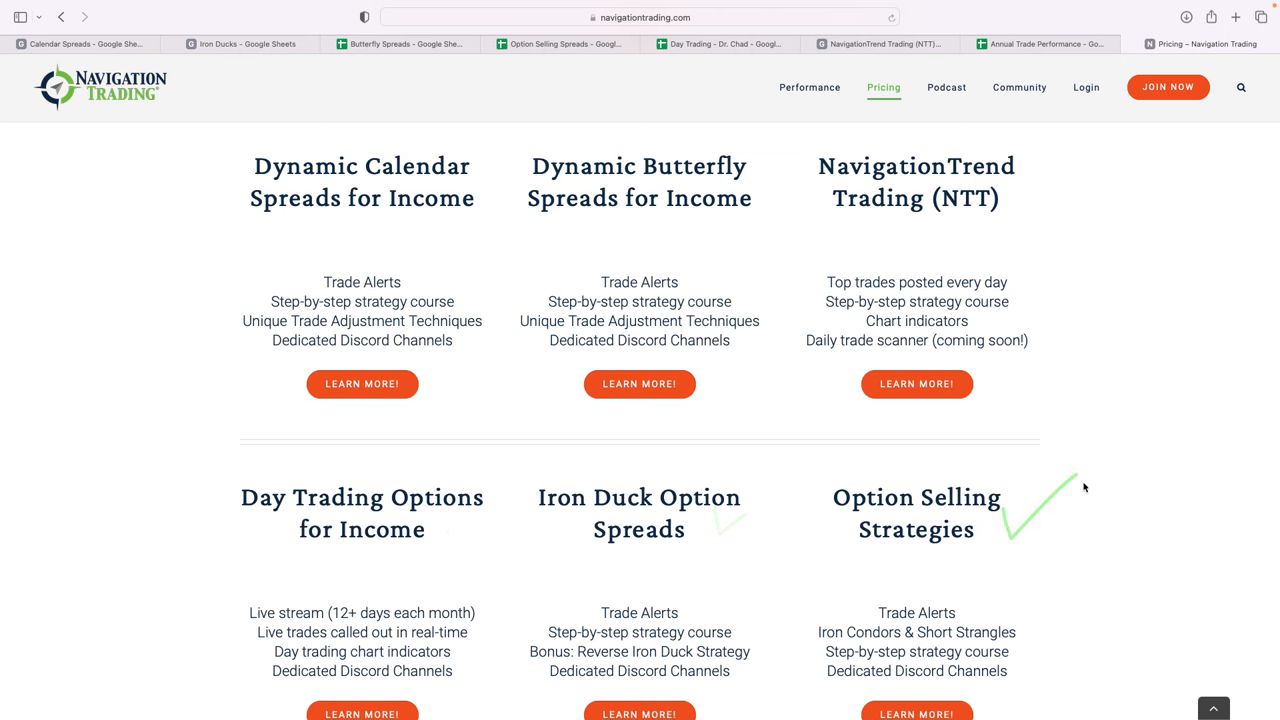
{"action": "scroll", "scroll_direction": "up", "scroll_amount": 3}
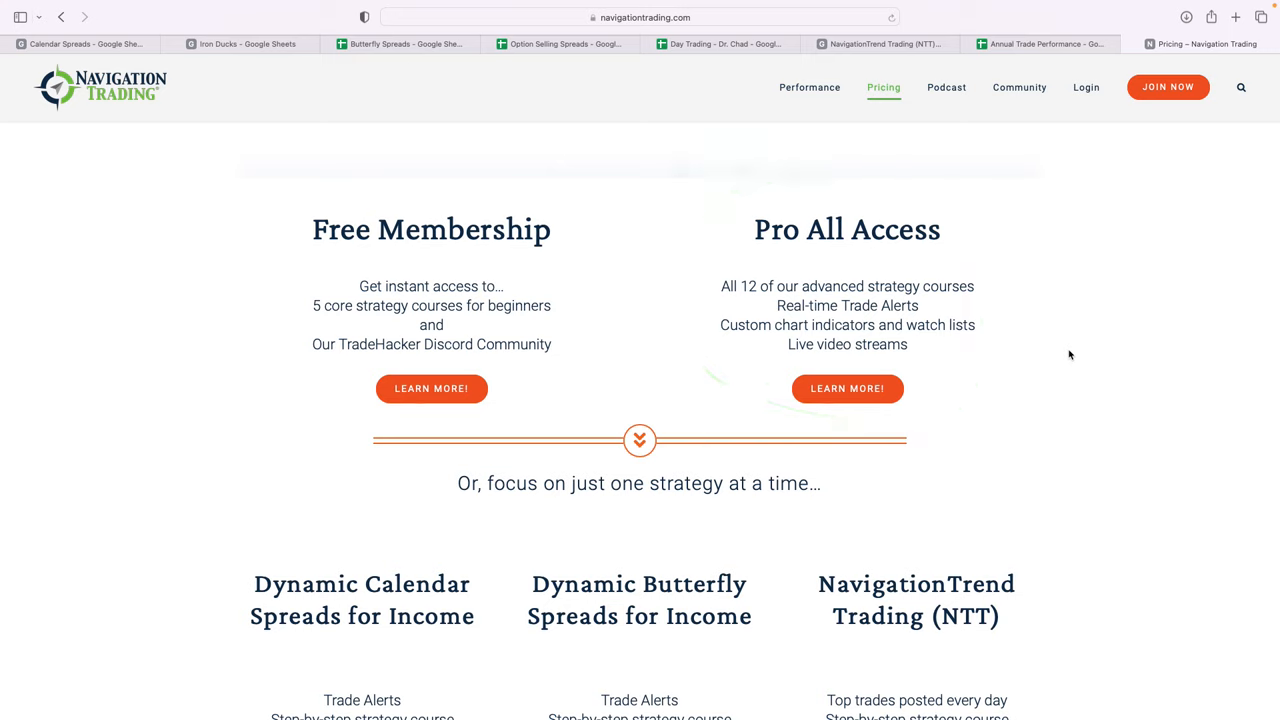
{"action": "mouse_move", "coordinate": [1044, 377]}
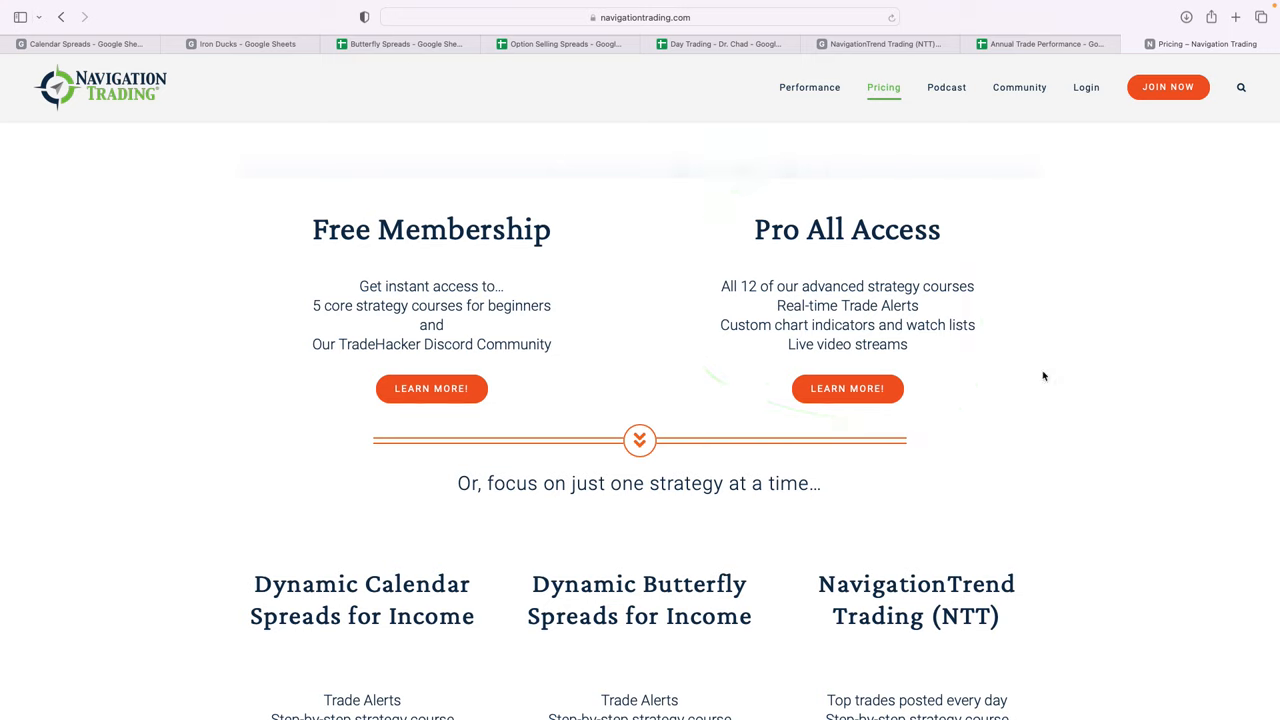
{"action": "mouse_move", "coordinate": [523, 80]}
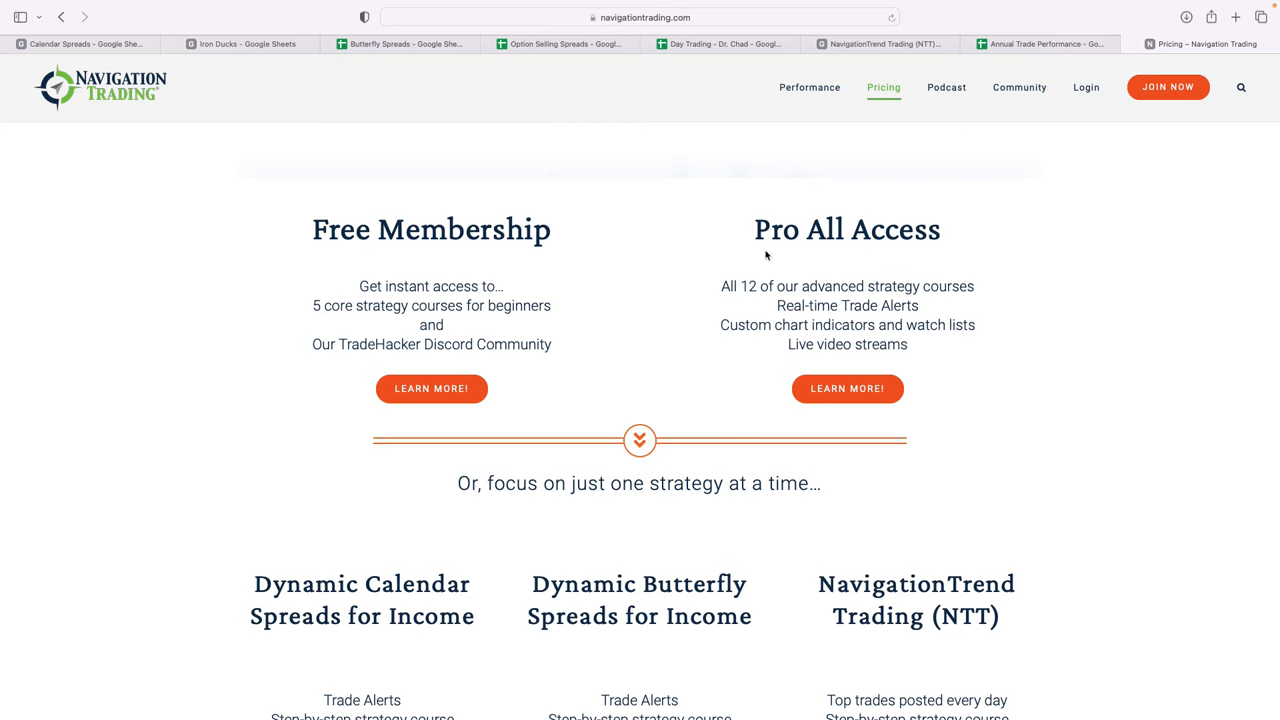
{"action": "mouse_move", "coordinate": [1026, 276]}
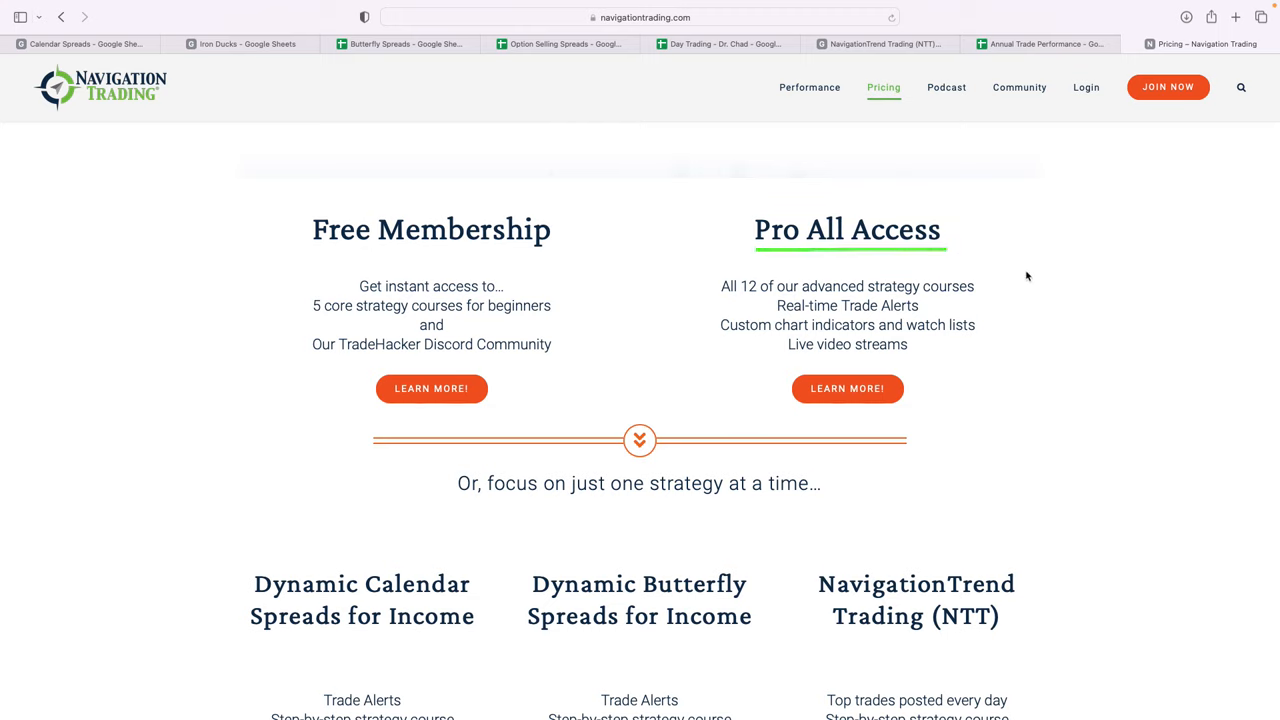
{"action": "mouse_move", "coordinate": [903, 133]}
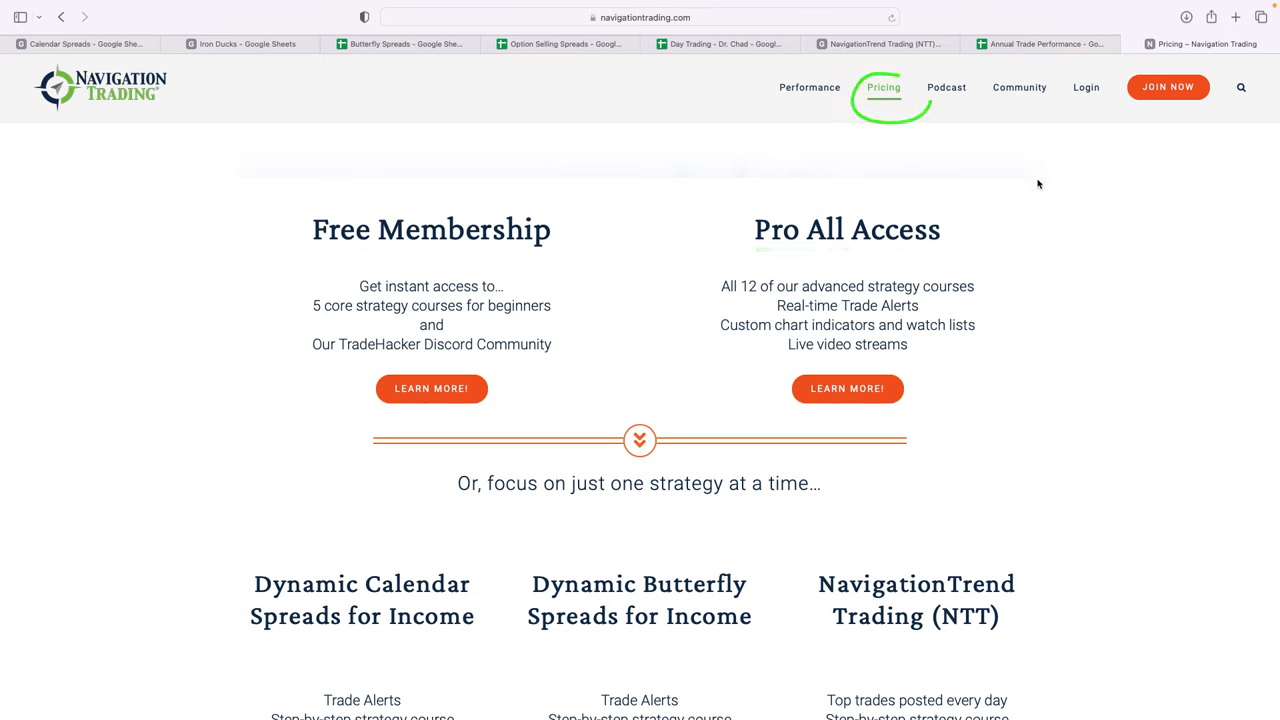
{"action": "mouse_move", "coordinate": [1050, 192]}
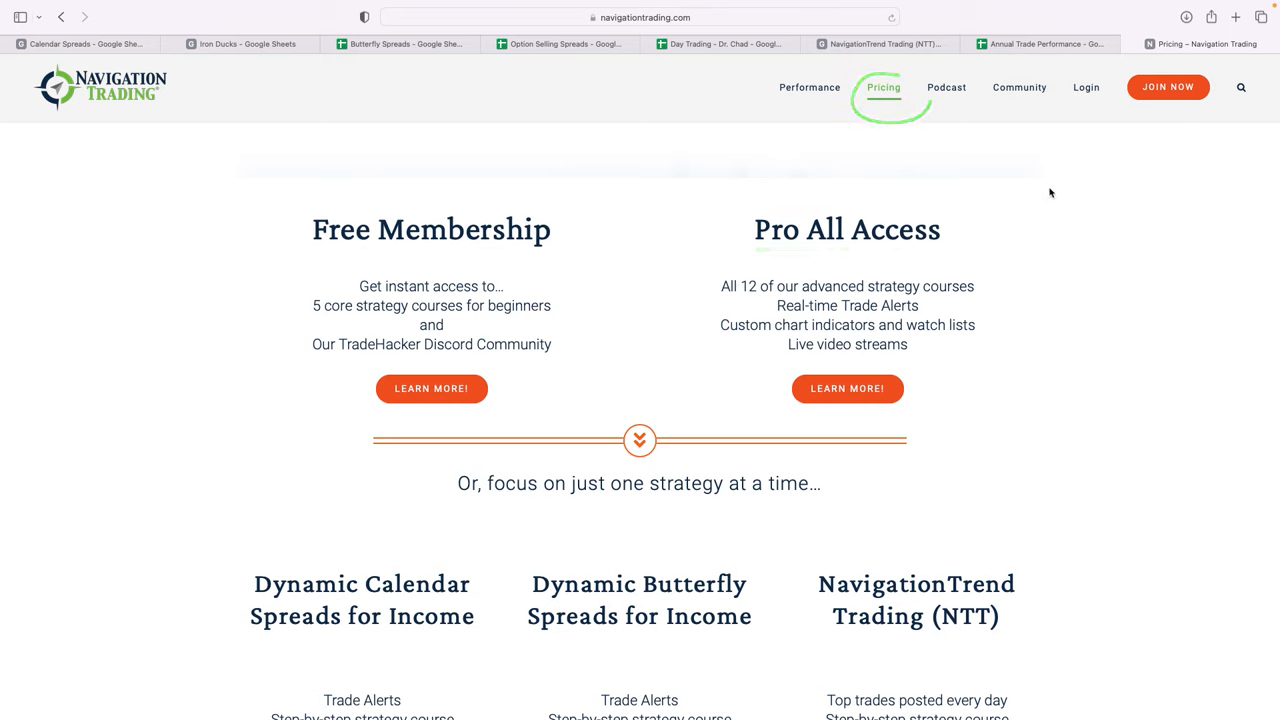
{"action": "left_click", "coordinate": [883, 87]}
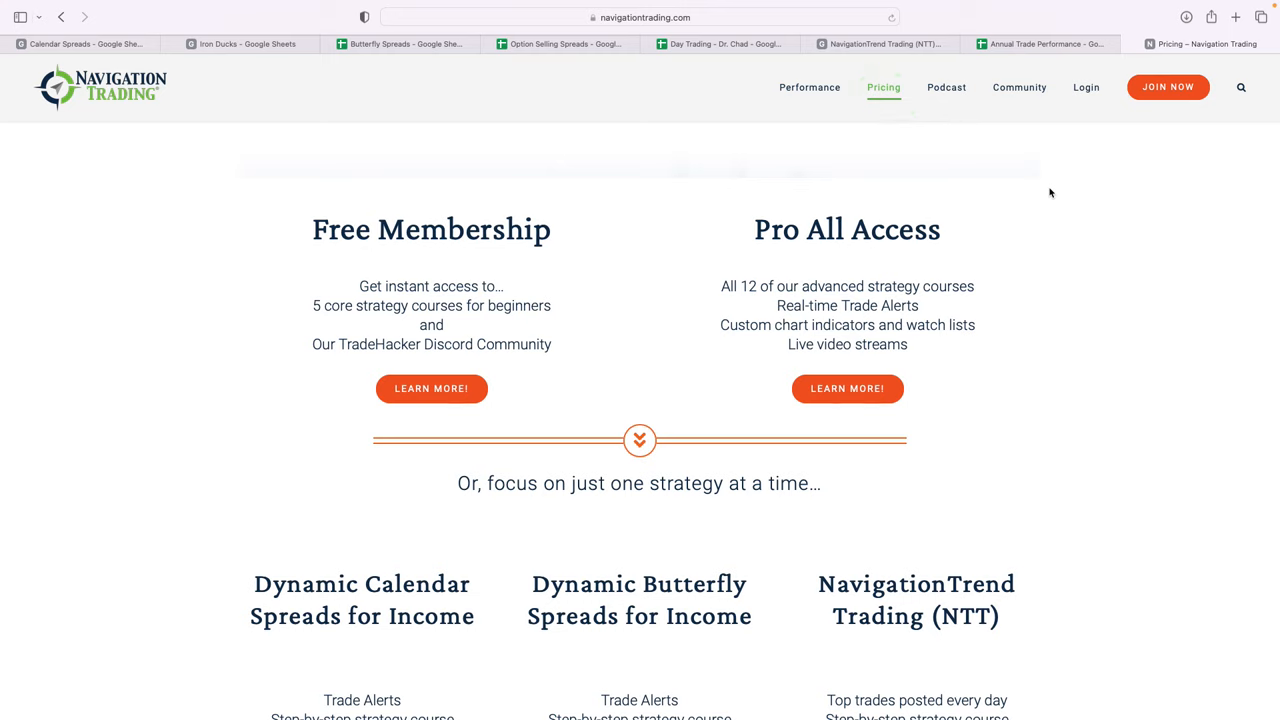